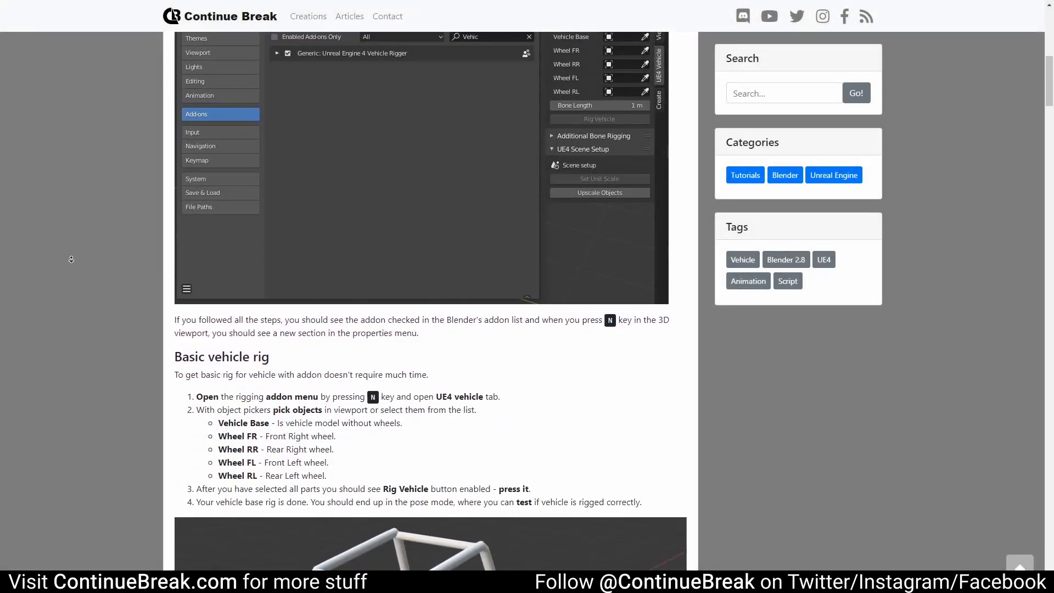
Scroll the Continue Break article down to the 'Basic vehicle rig' section
scroll("down", 3)
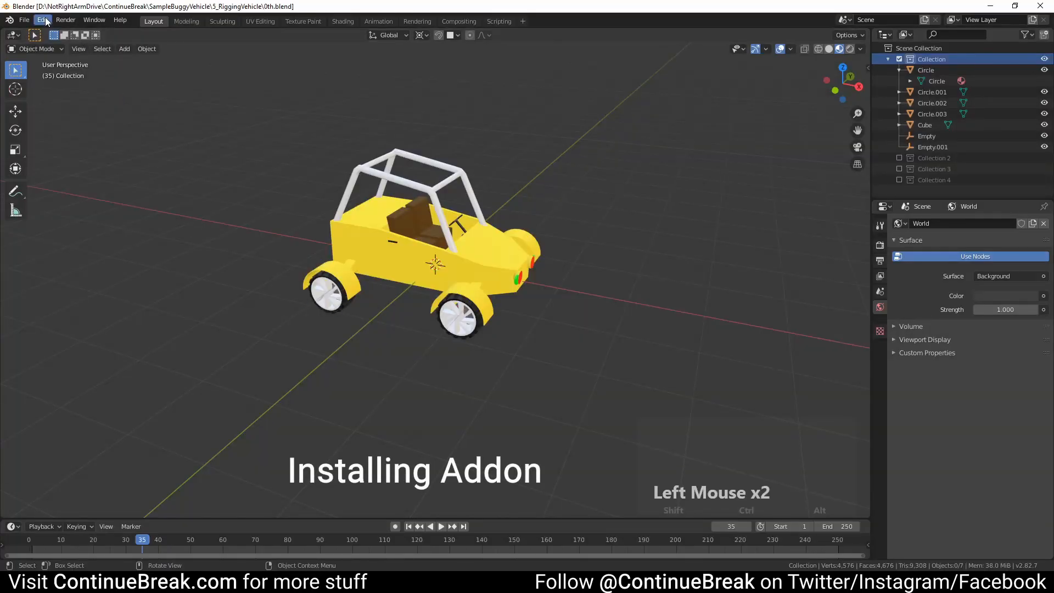
Install UE4_Vehicle_Rigging_Addon_v0_5.zip from Preferences and enable the Vehicle Rigger addon
left_click(42, 19)
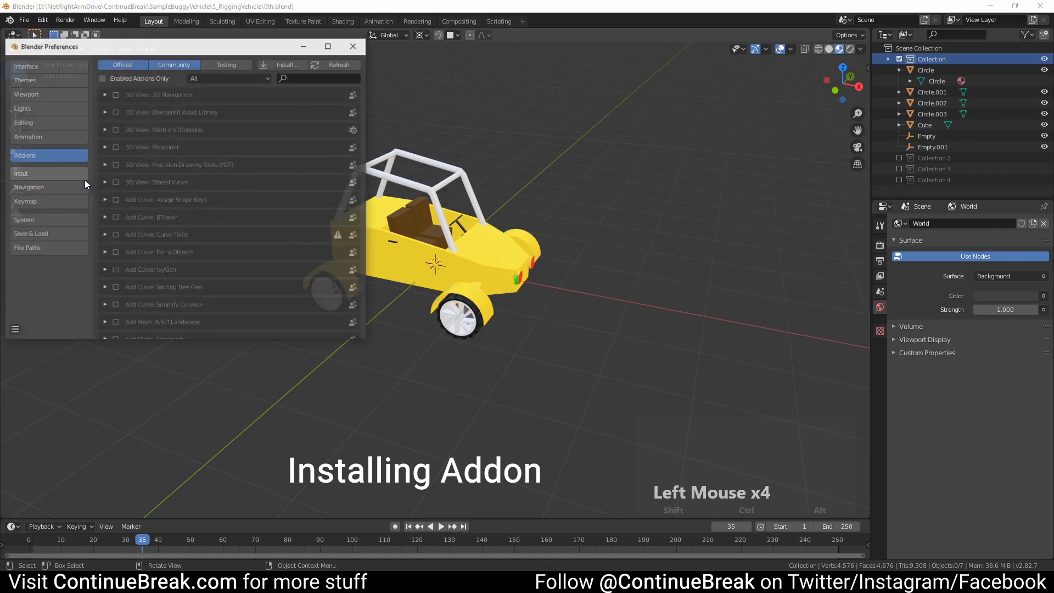
left_click(285, 65)
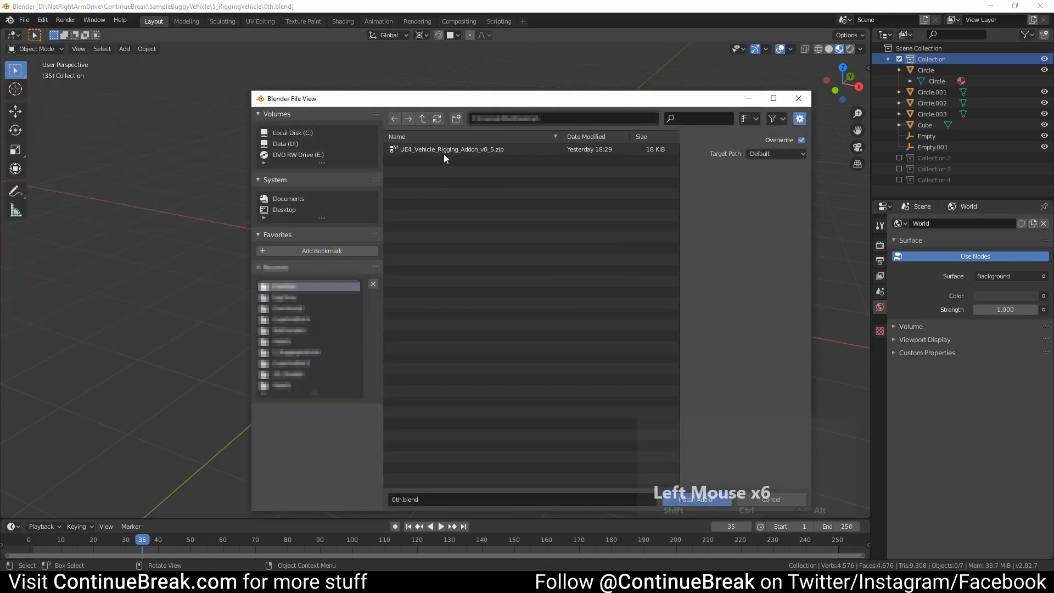
left_click(450, 149)
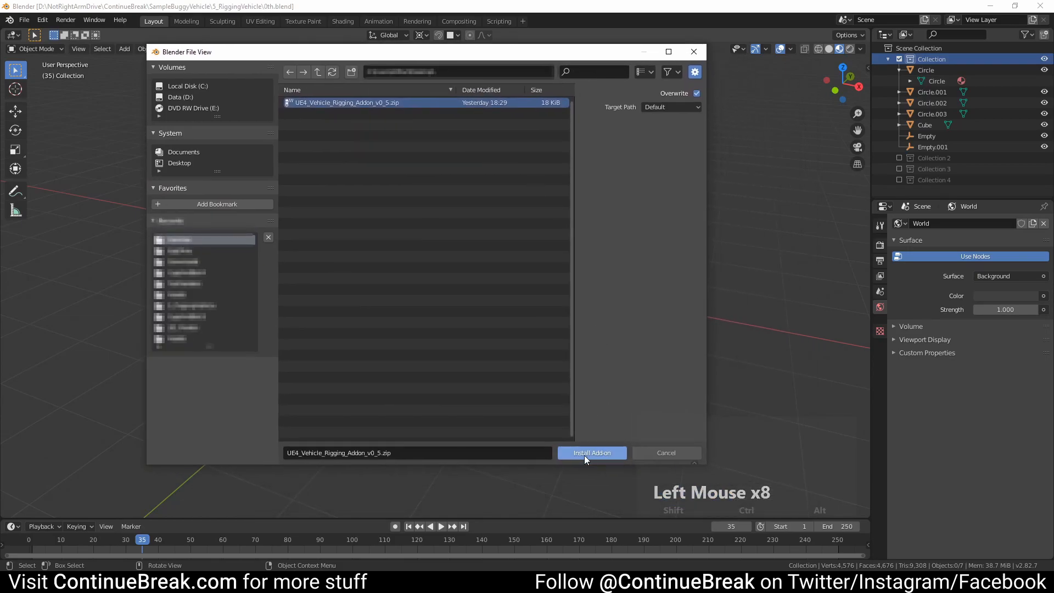
left_click(591, 452)
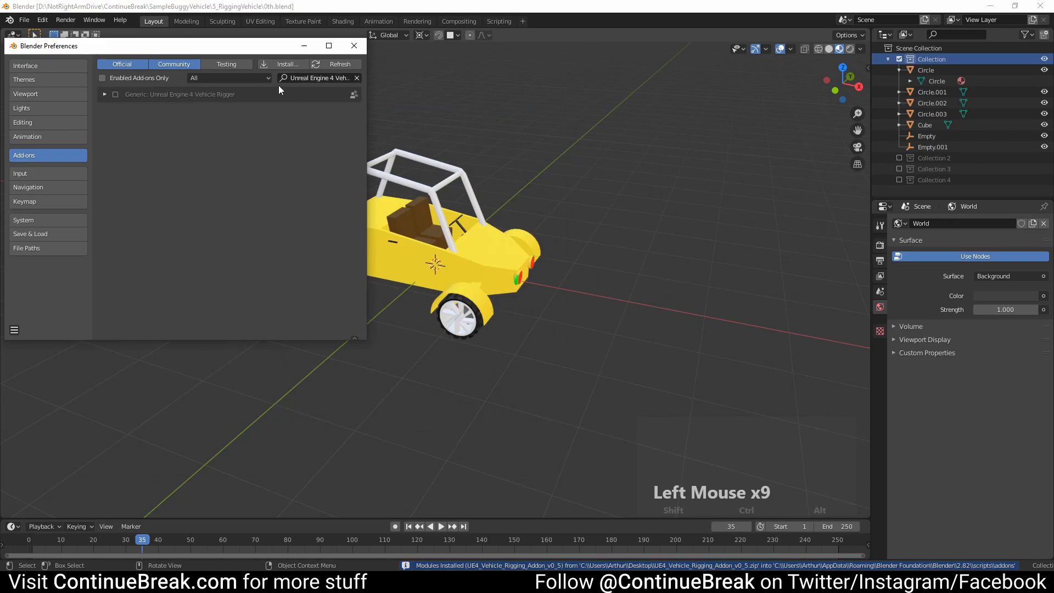
left_click(116, 95)
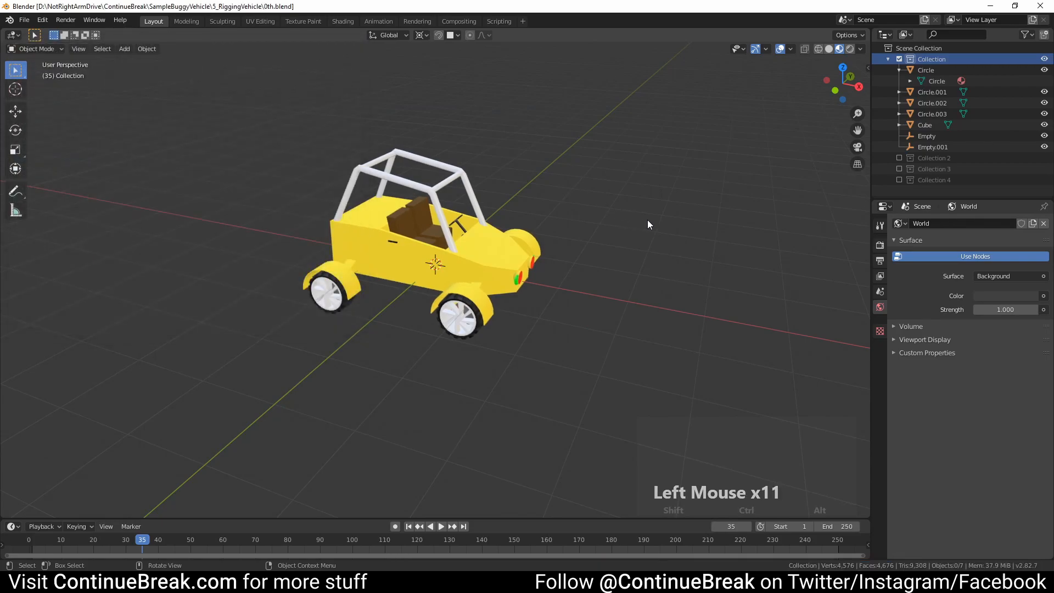
Rig the buggy with the UE4 Vehicle addon and orbit to inspect the new wheel bones
key("n")
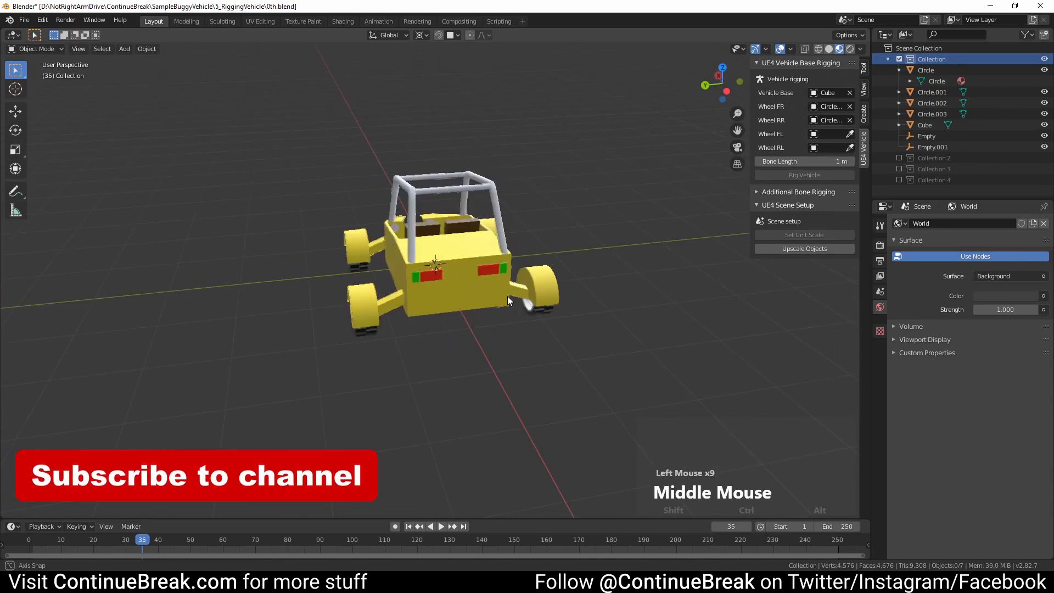
left_click_drag(508, 300, 555, 330)
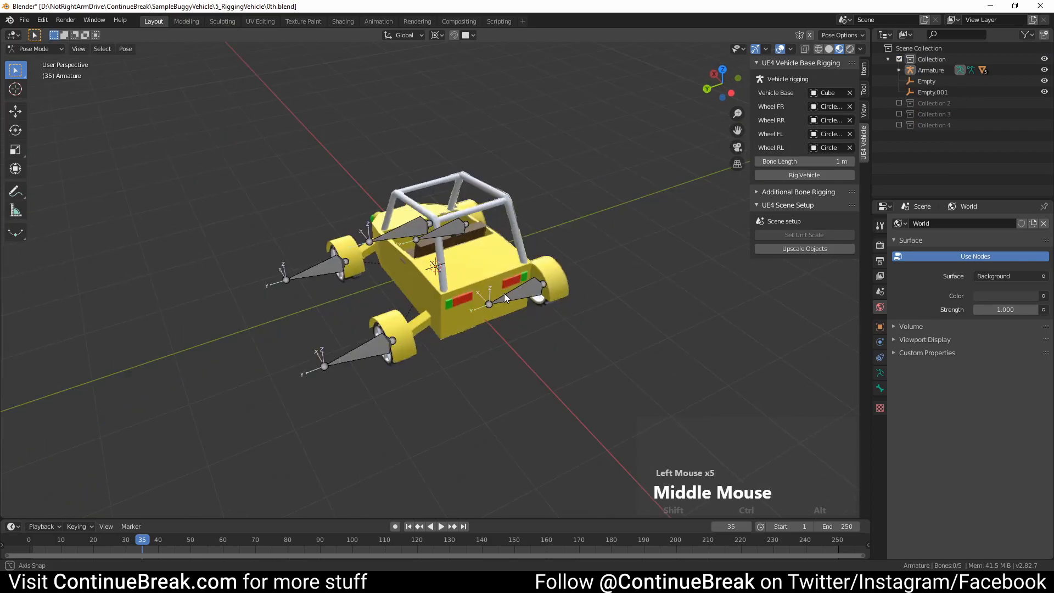
left_click_drag(504, 303, 417, 311)
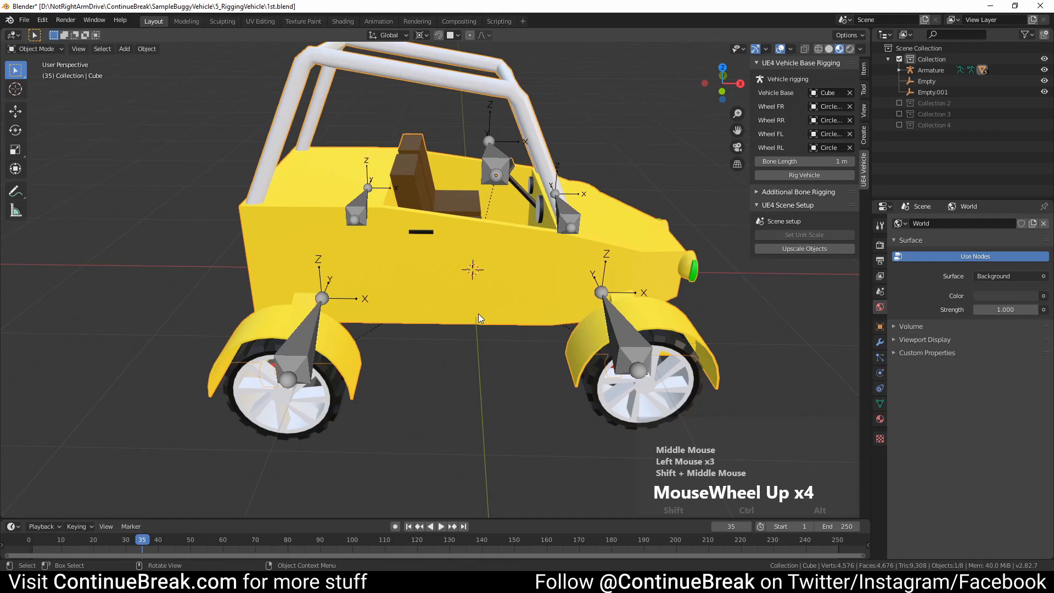
Select the right door in Edit Mode and set the new bone's head and tail positions
key("Tab")
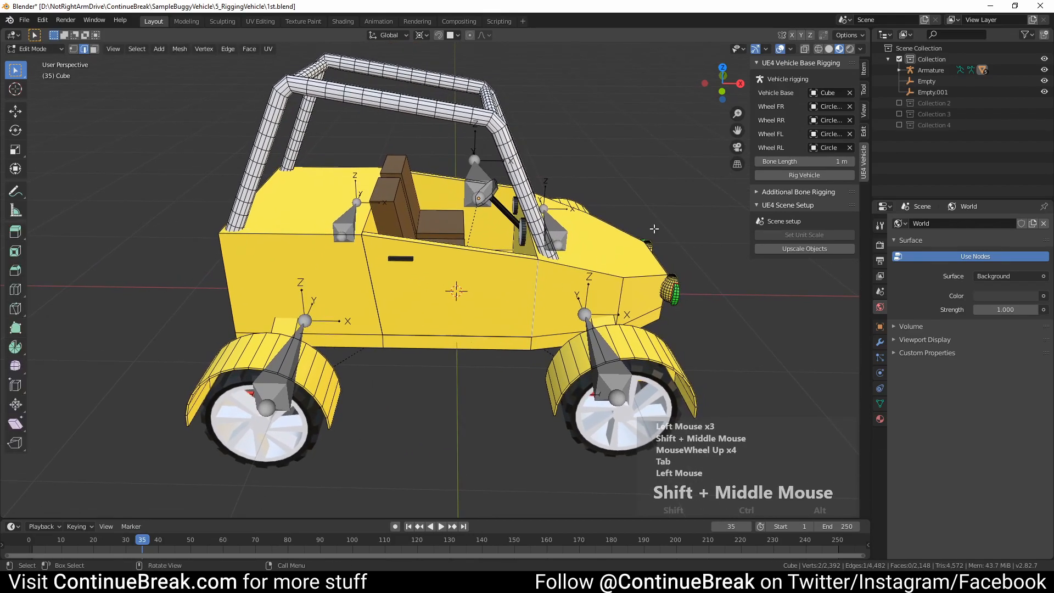
left_click(791, 191)
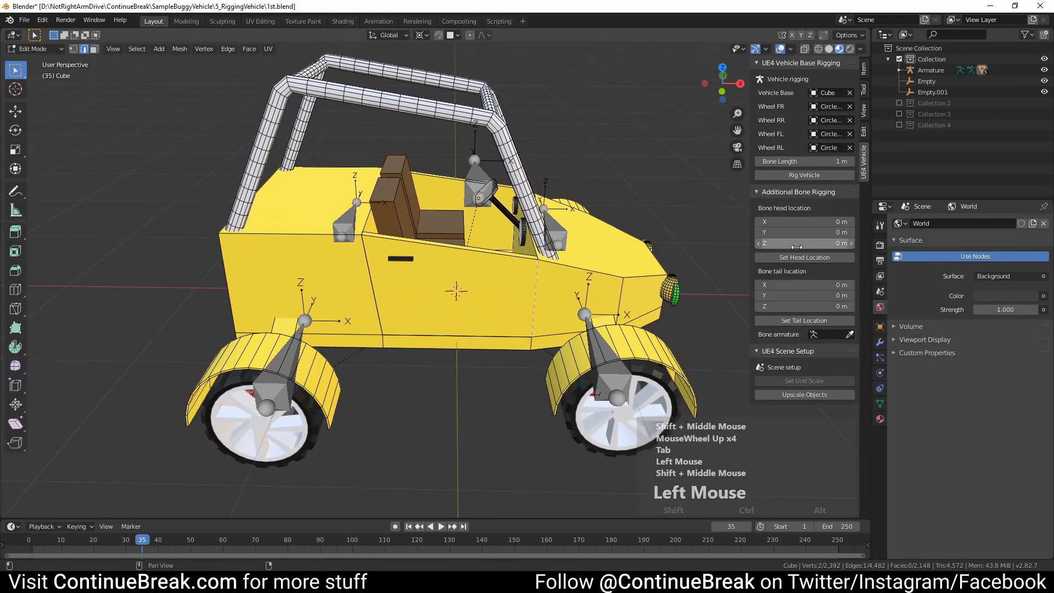
left_click(803, 257)
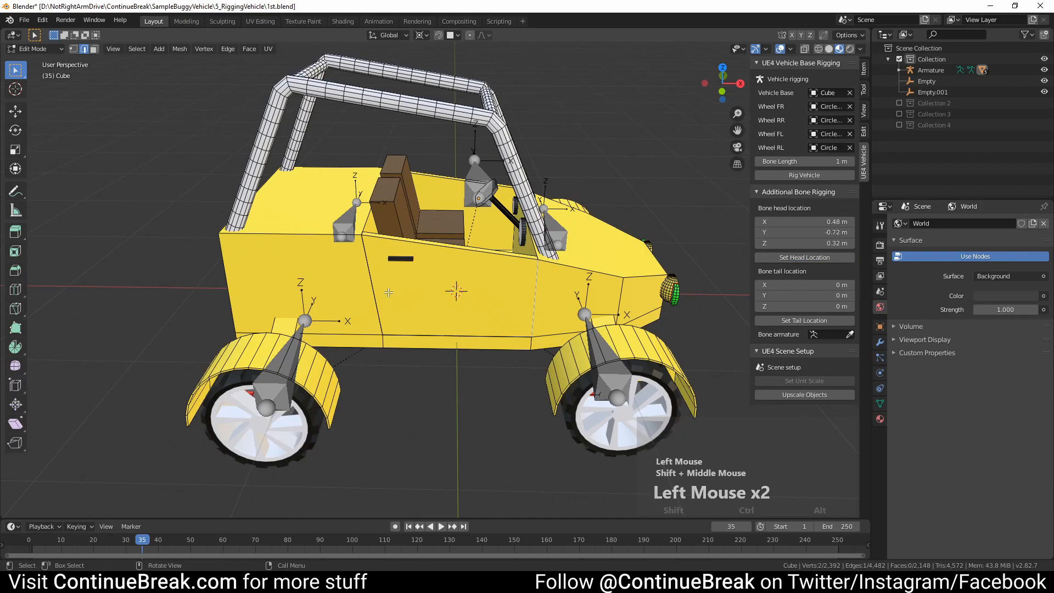
left_click(803, 320)
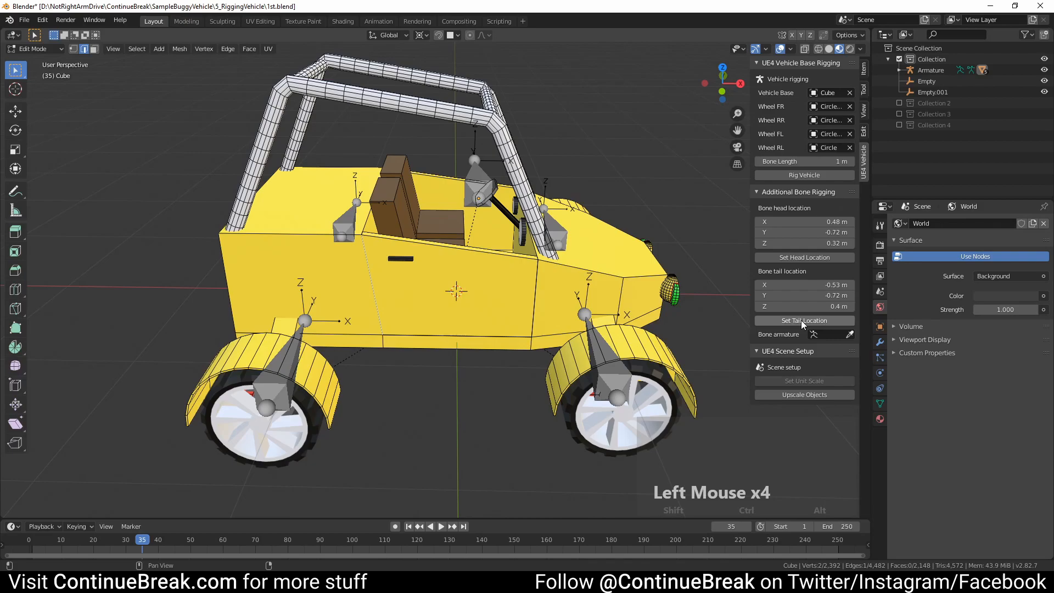
left_click(804, 319)
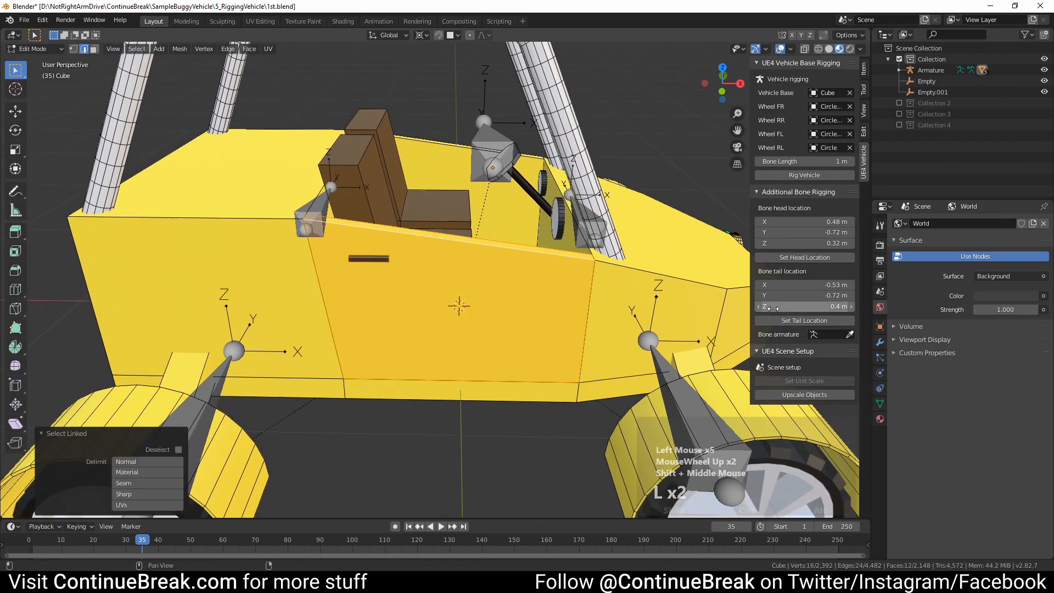
Add a Right_Door bone in the Armature, parented to Root and weighted to the door
left_click(849, 334)
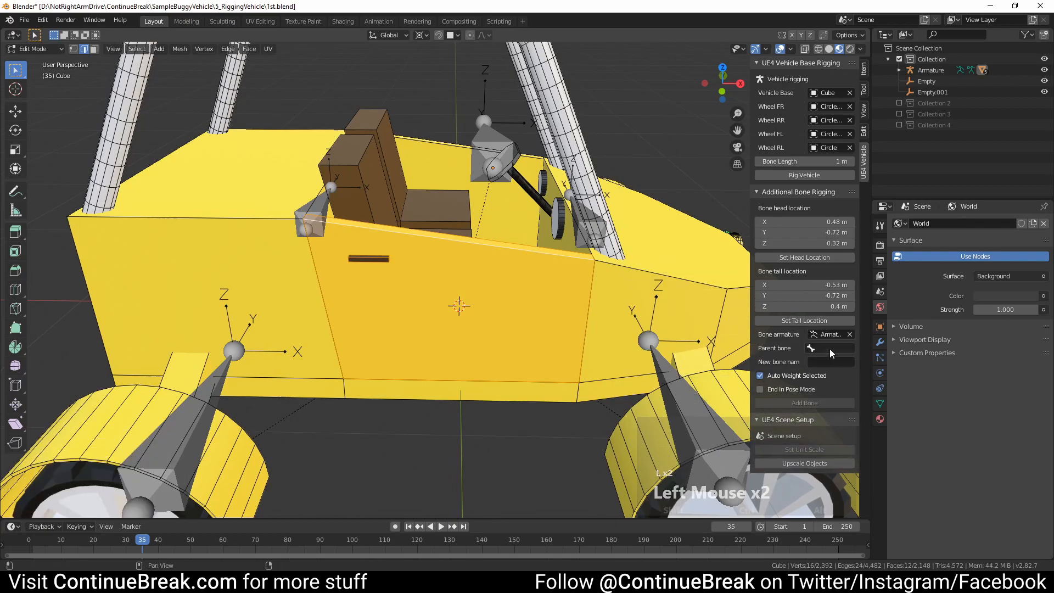
left_click(828, 348)
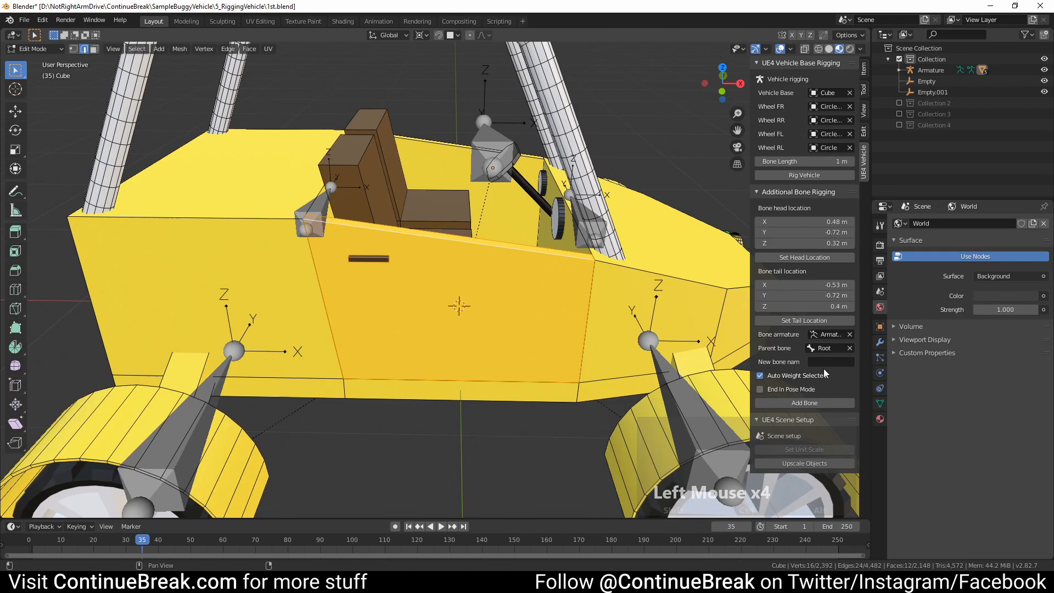
left_click(834, 361)
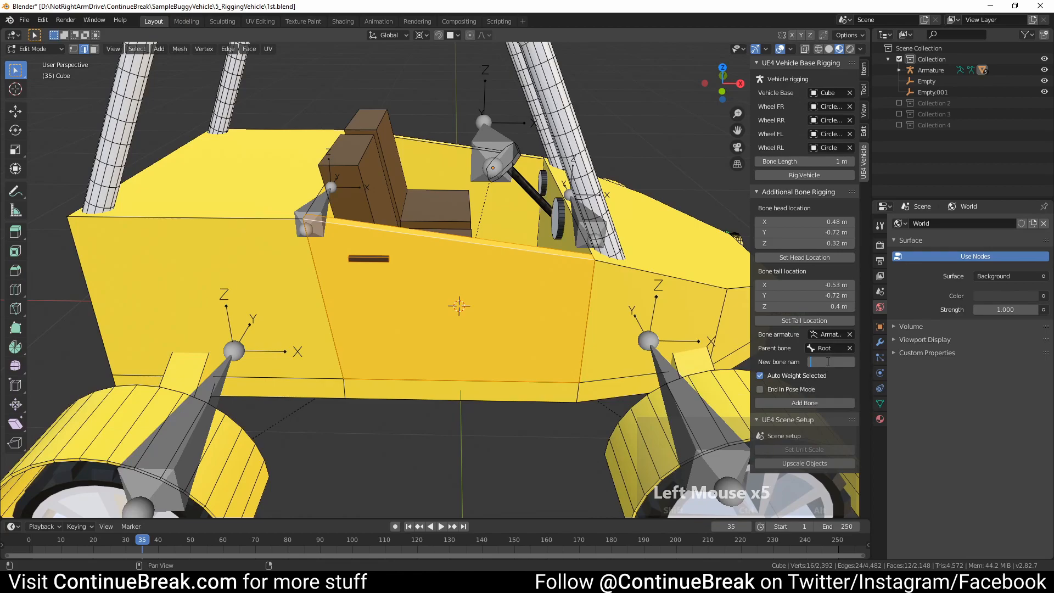
type("Right_Door")
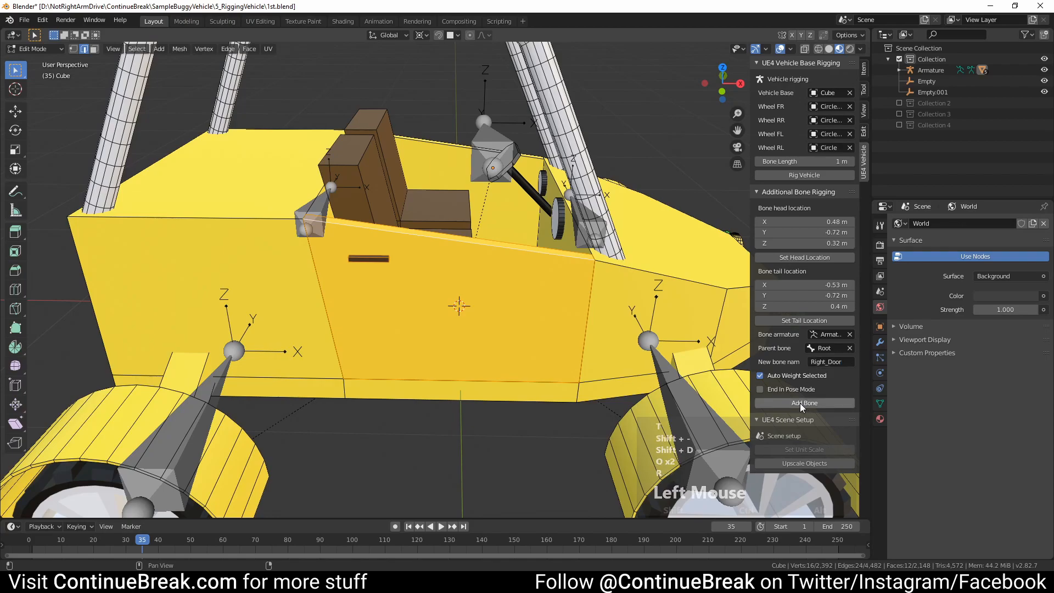
left_click(804, 403)
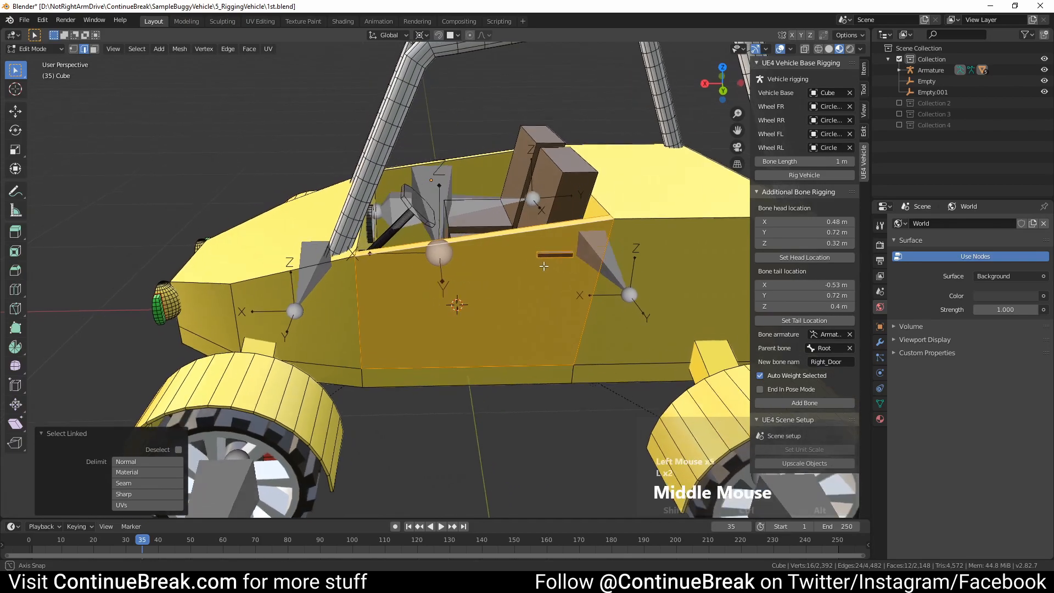
Add the Left_Door bone on the opposite door and save the file as 2nd.blend
scroll("up", 3)
type("Lef")
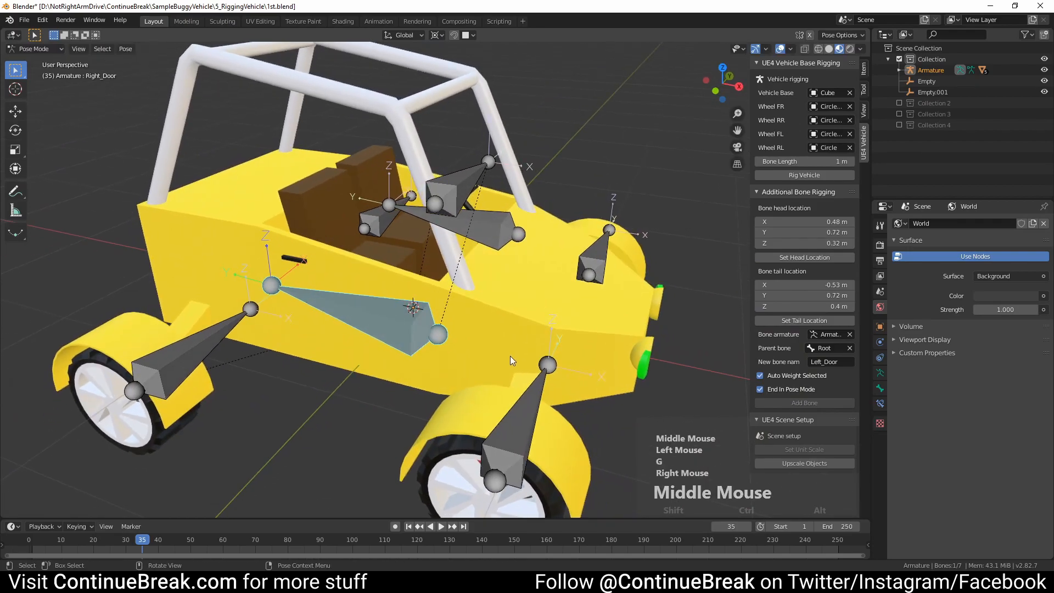
left_click(34, 48)
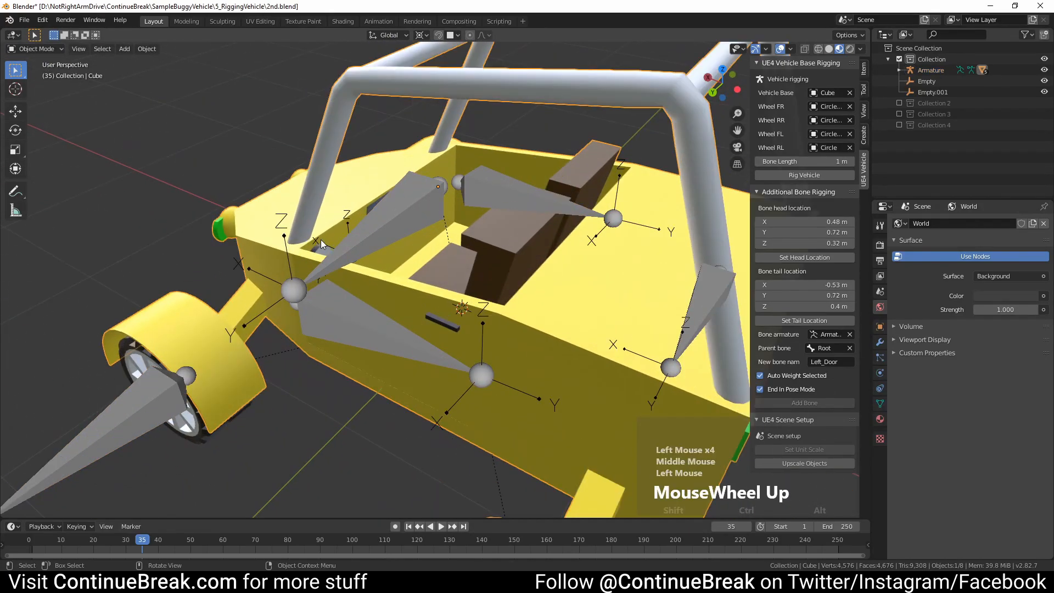
Add a Steering_Wheel bone on the steering column, test it in Pose Mode, return to Object Mode
key("Tab")
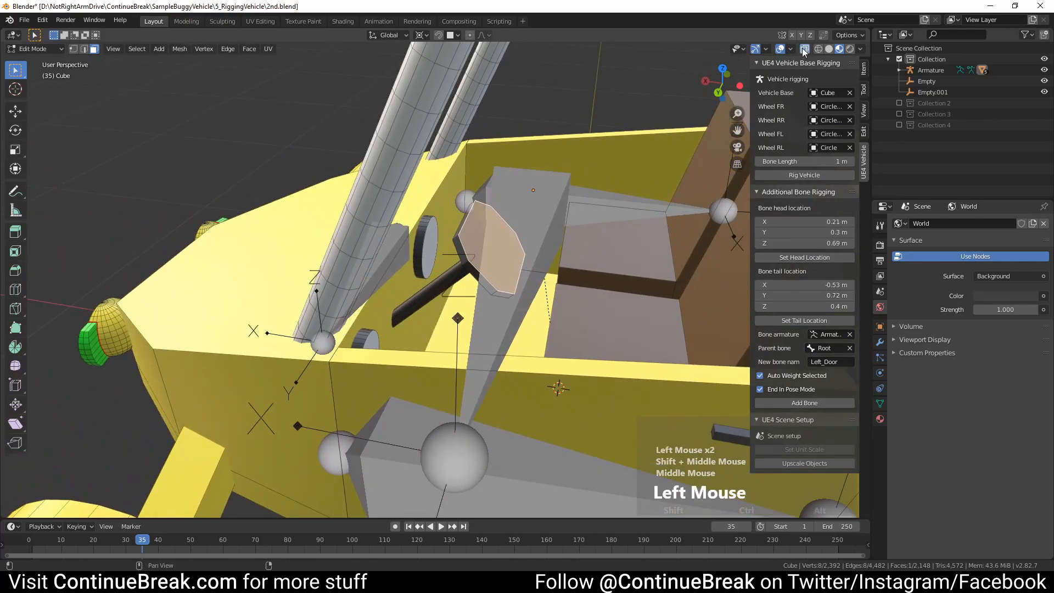
scroll("up", 3)
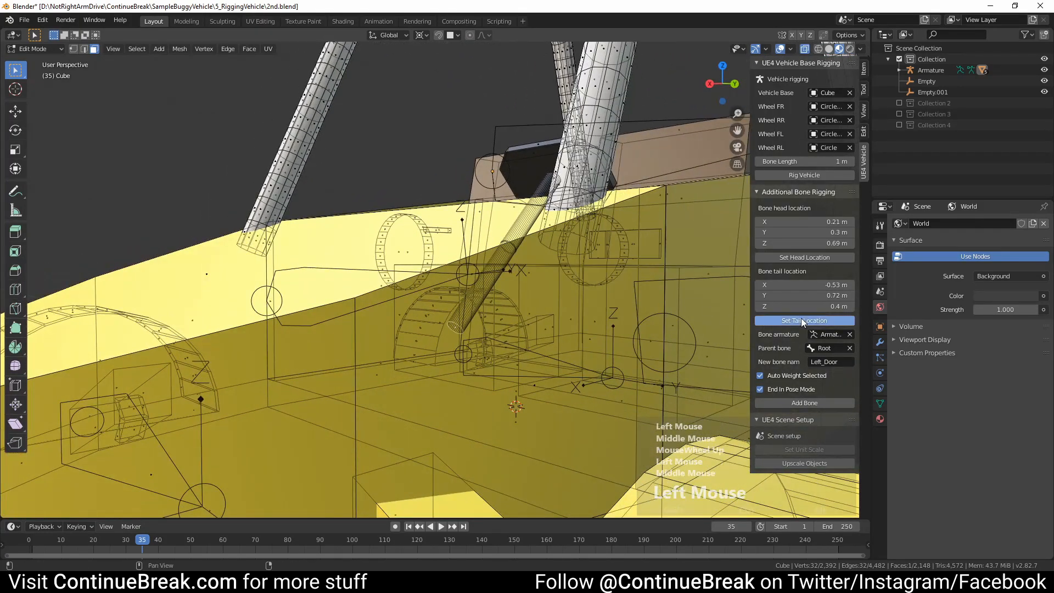
scroll("down", 3)
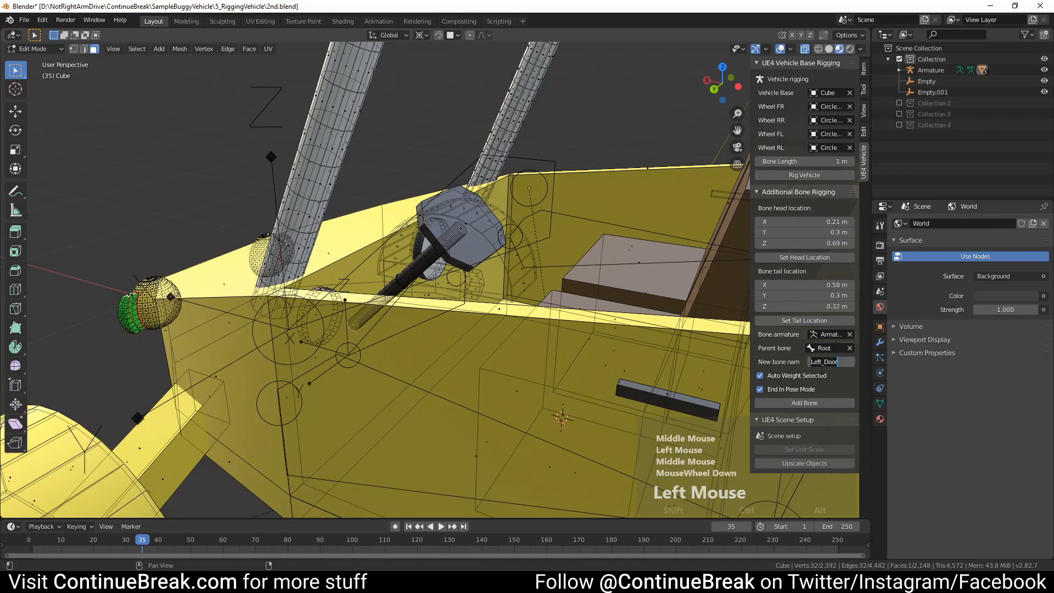
type("Steering_Wheel")
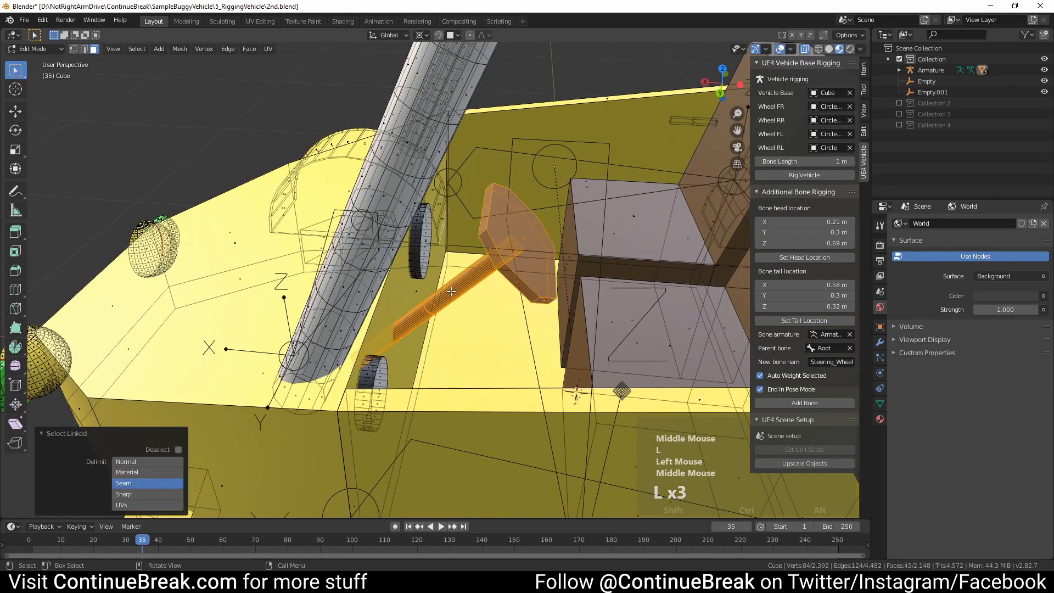
left_click_drag(471, 288, 490, 321)
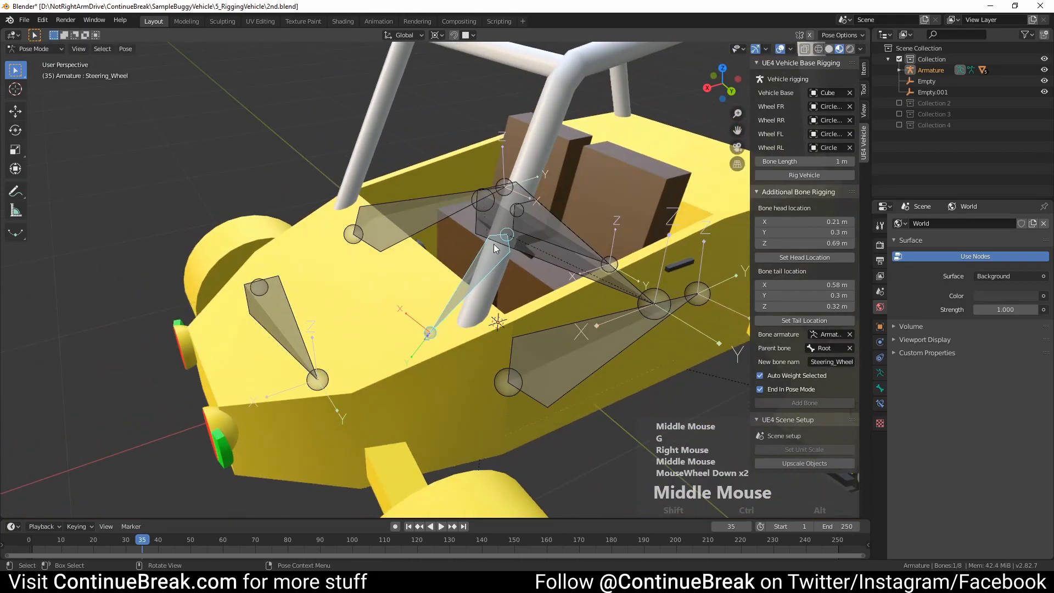
key("Tab")
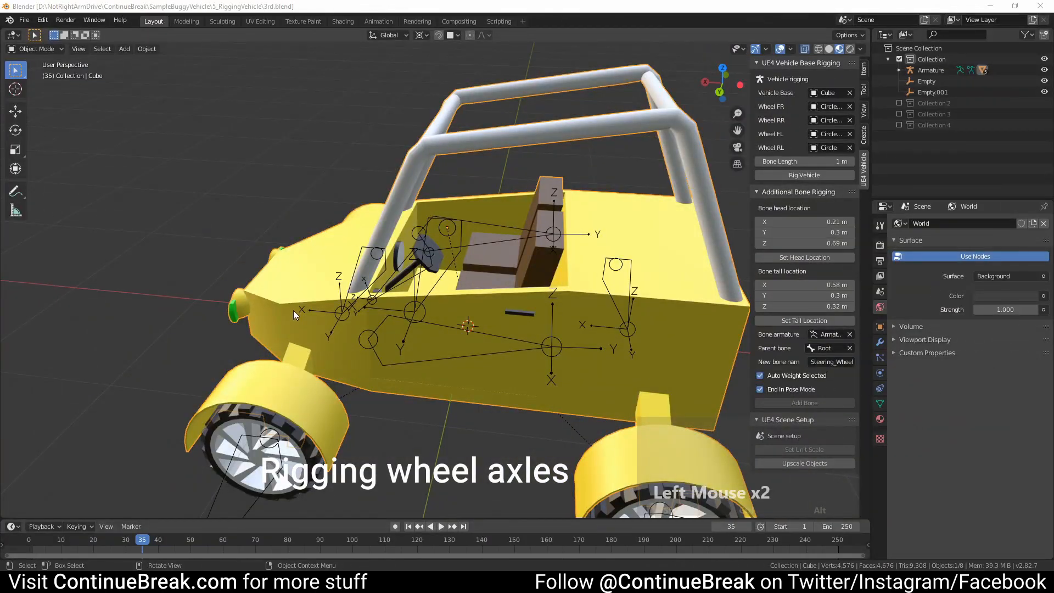
Add axle bones such as FL and RL_Axle, each weighted to a wheel axle piece
key("Tab")
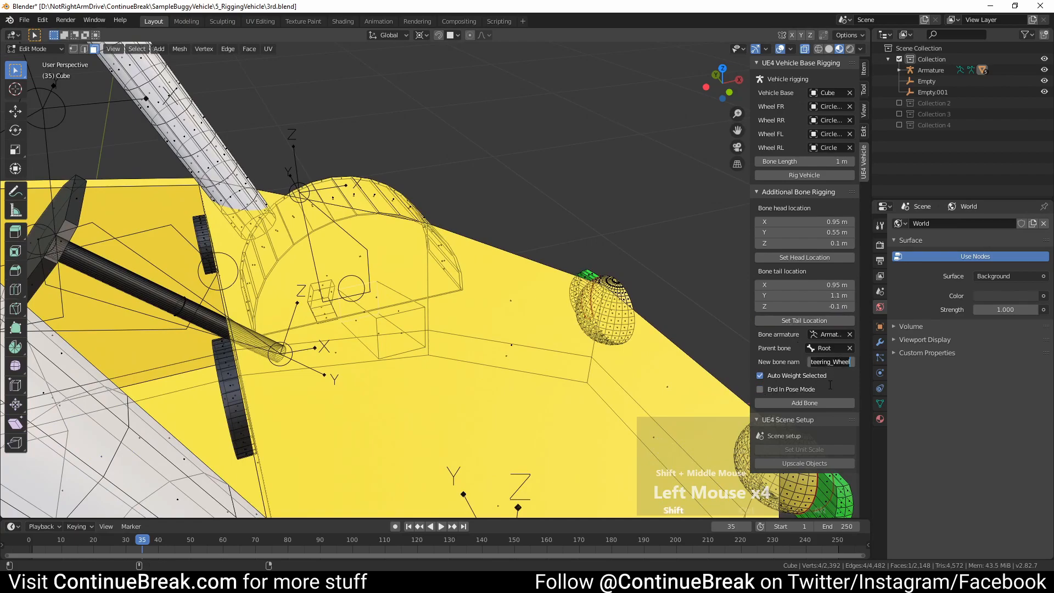
type("FL")
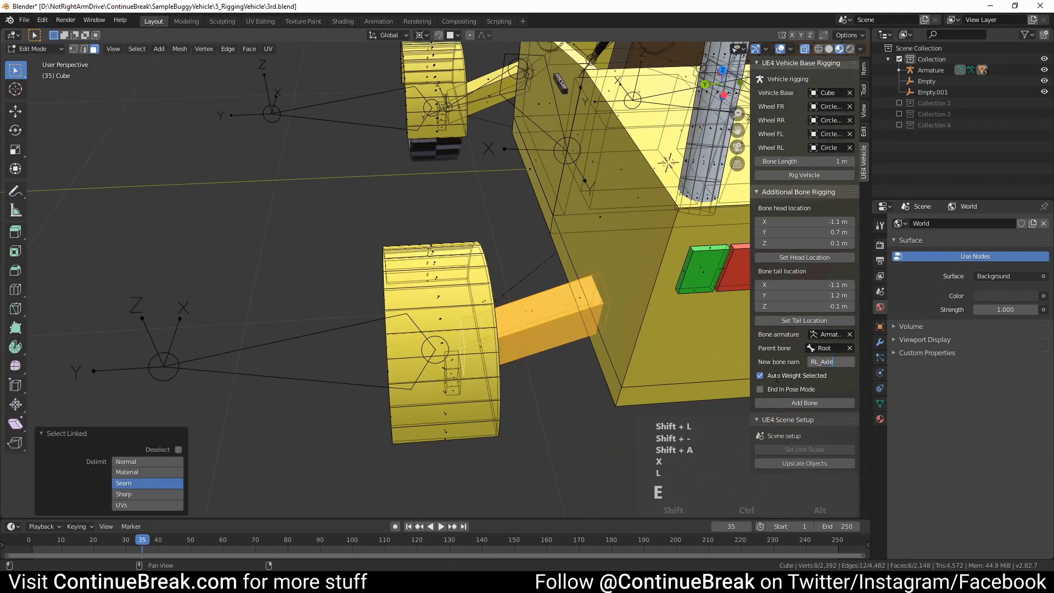
scroll("down", 3)
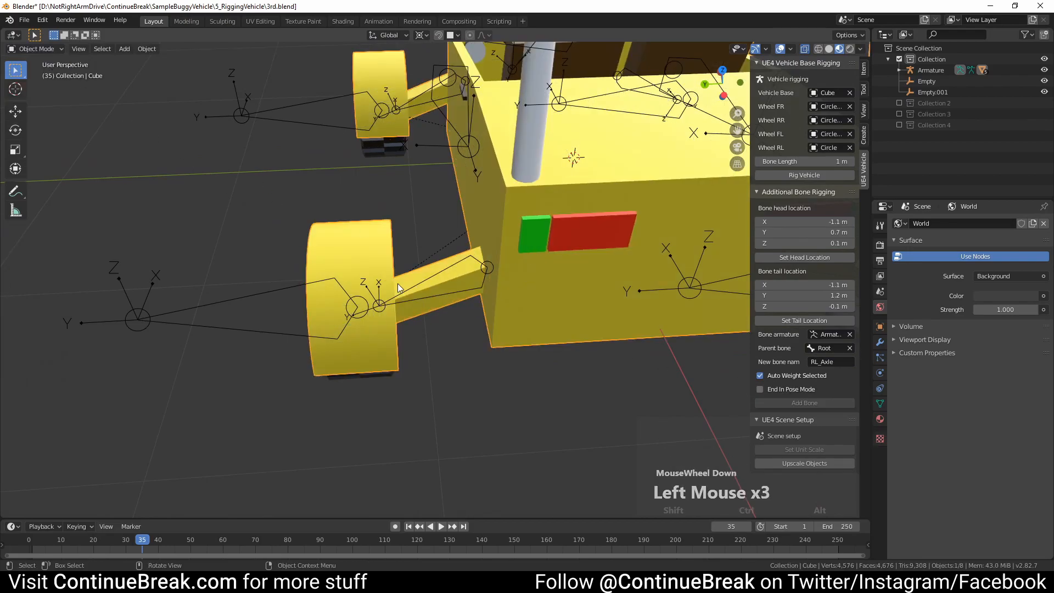
Duplicate the four wheel bones FL, FR, RL, RR in armature Edit Mode with Shift+D
key("Tab")
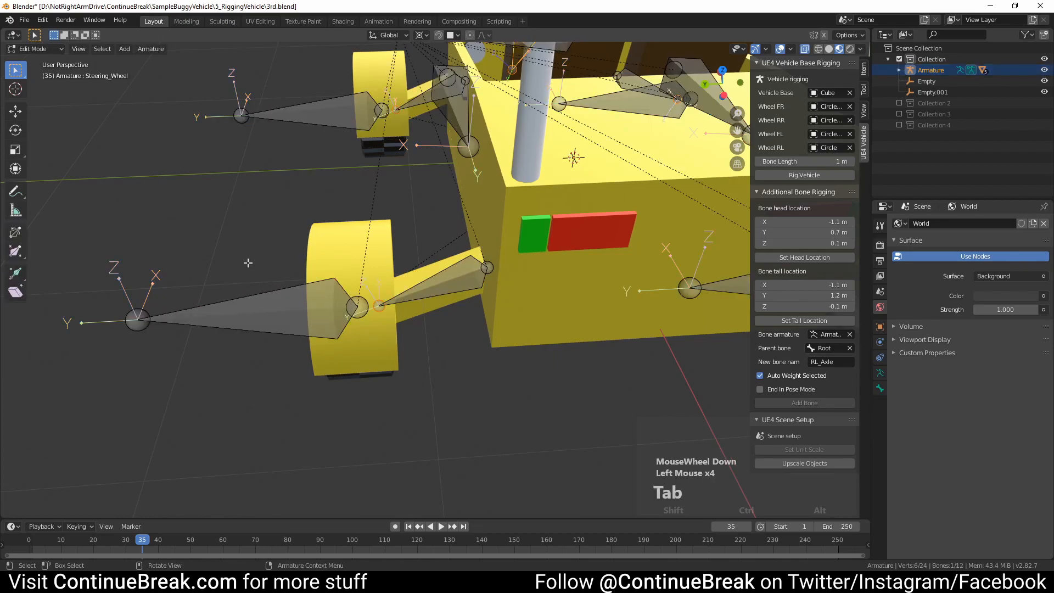
key("Tab")
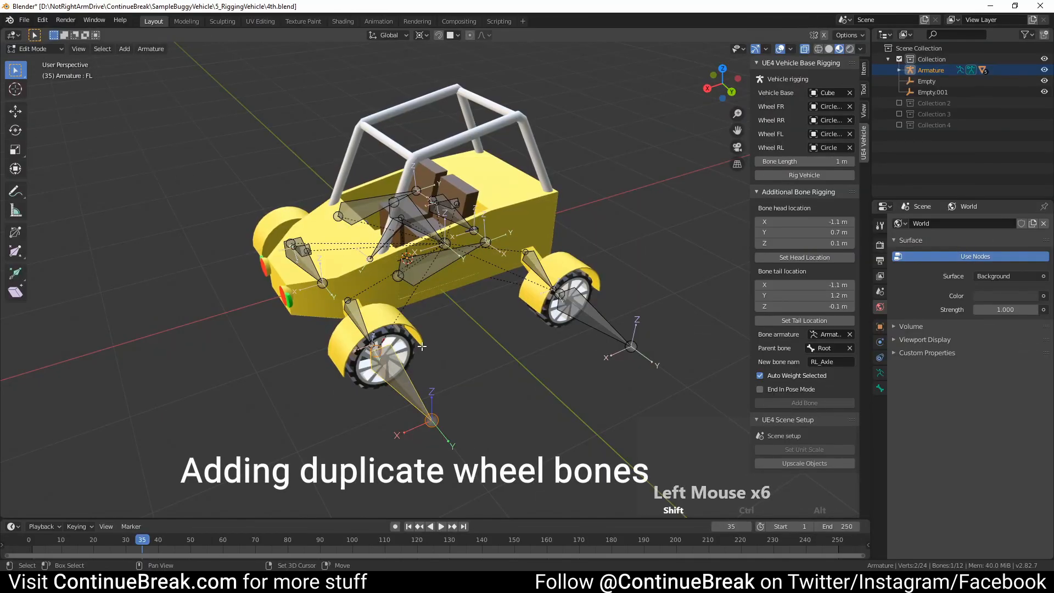
left_click_drag(421, 346, 379, 379)
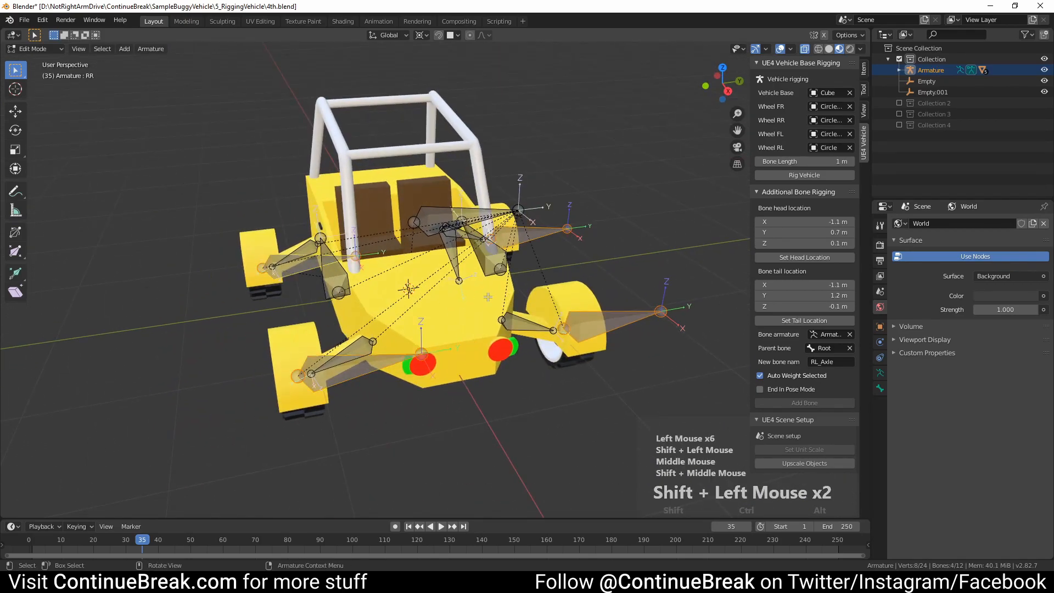
key("Shift+D")
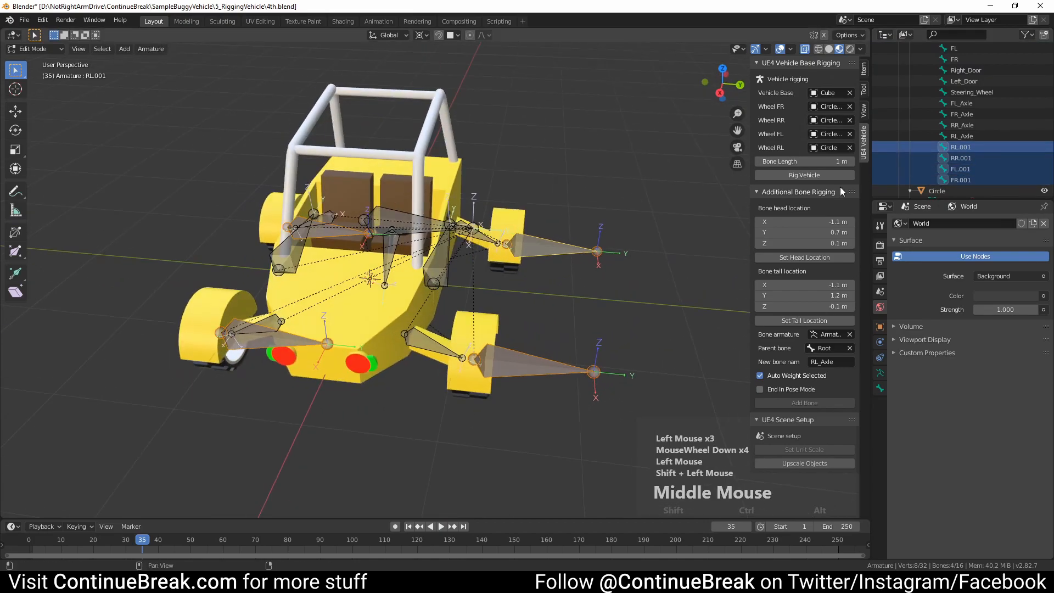
Batch-rename the duplicate bones, replacing '.001' with '_Double' via Ctrl+F2
key("ctrl+F2")
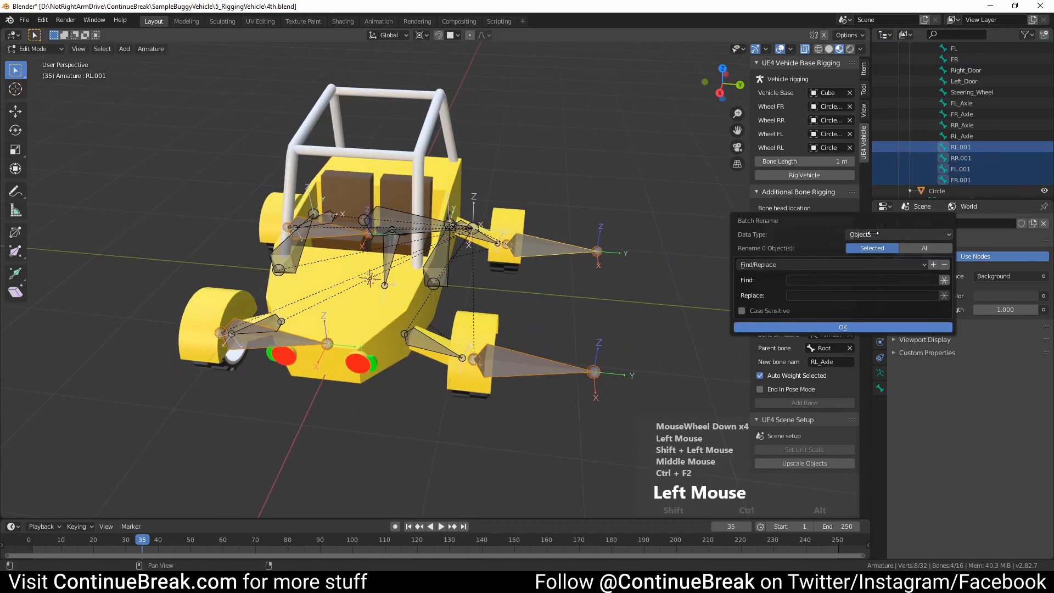
left_click(897, 234)
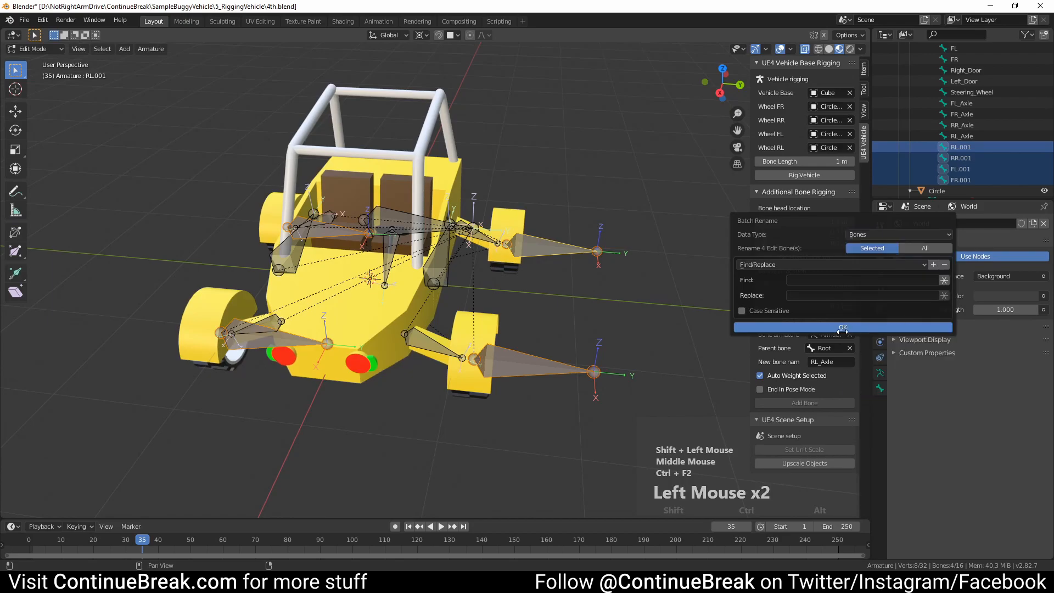
left_click(864, 280)
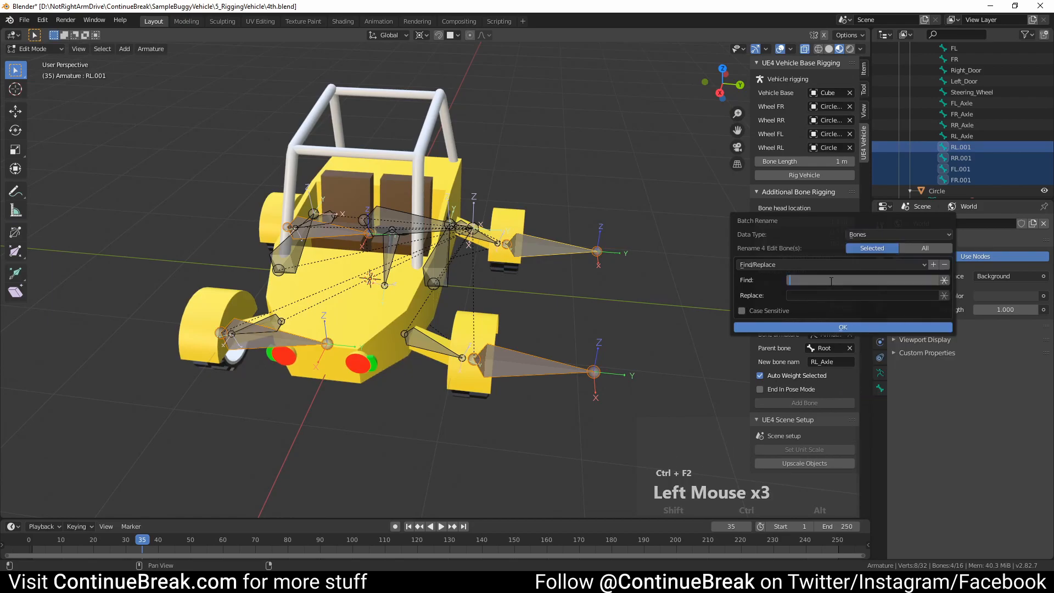
type(".001")
left_click(868, 295)
type("_Double")
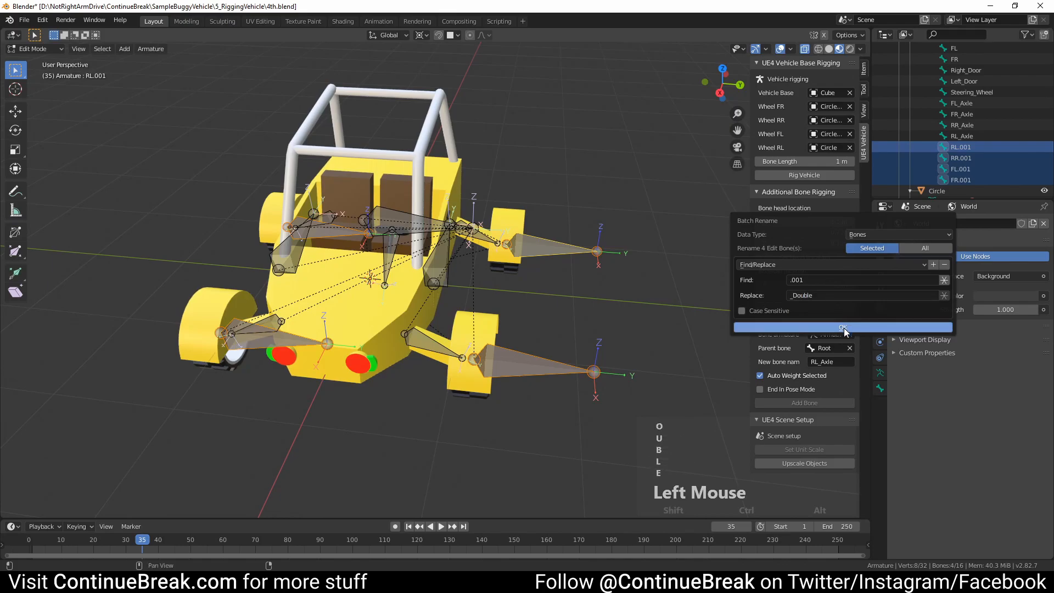
left_click(842, 327)
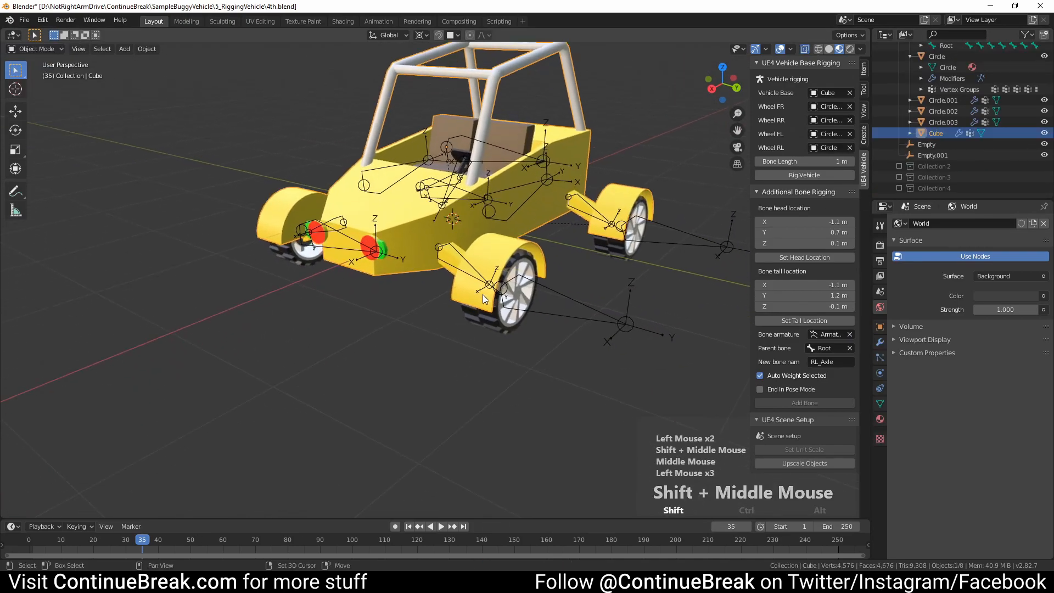
Assign each mudguard on the Cube mesh to its matching _Double vertex group
key("Tab")
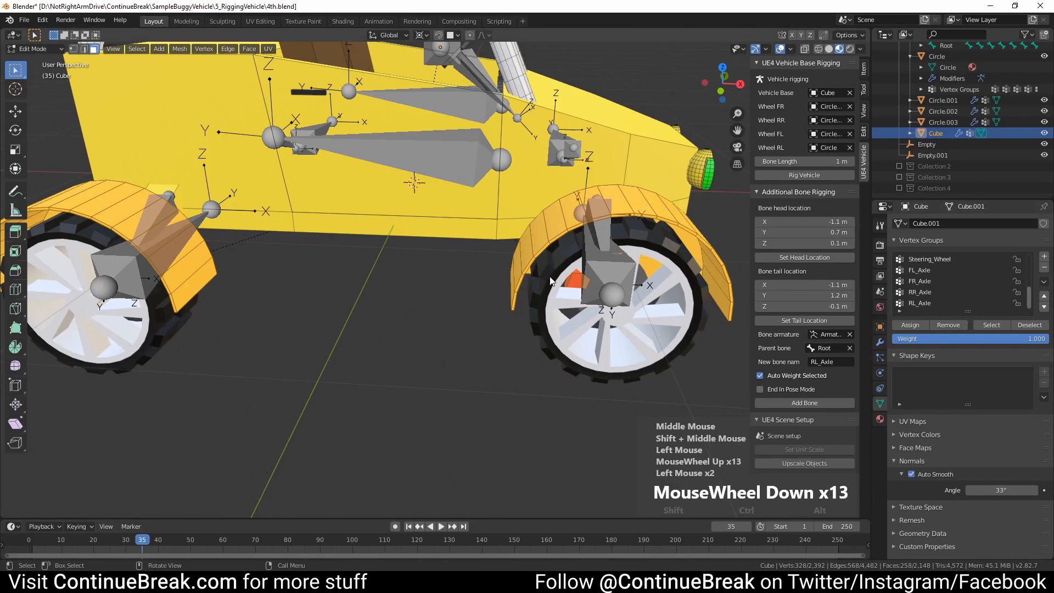
left_click_drag(551, 282, 580, 300)
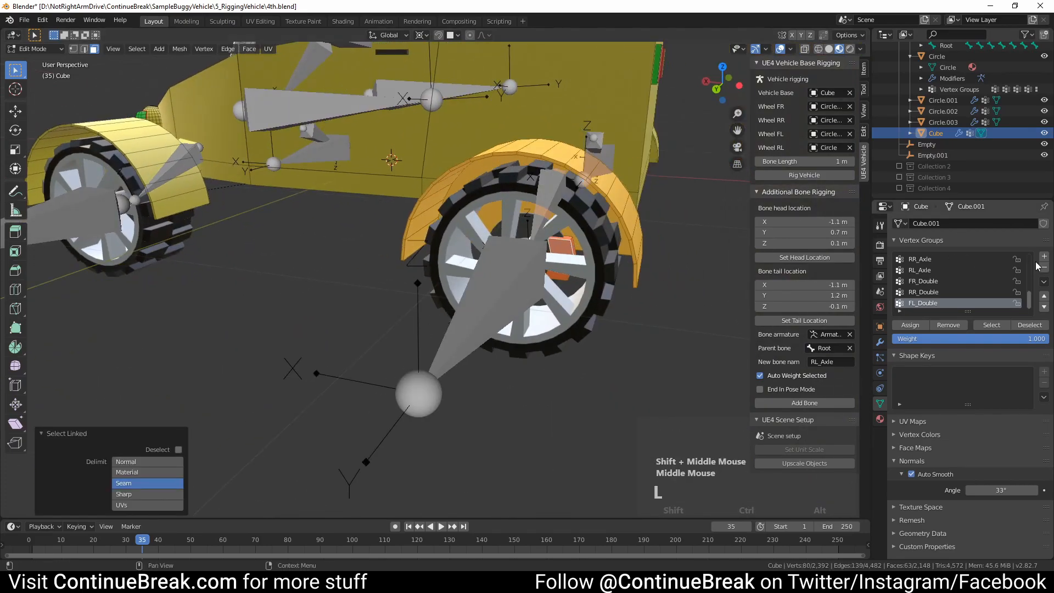
scroll("down", 3)
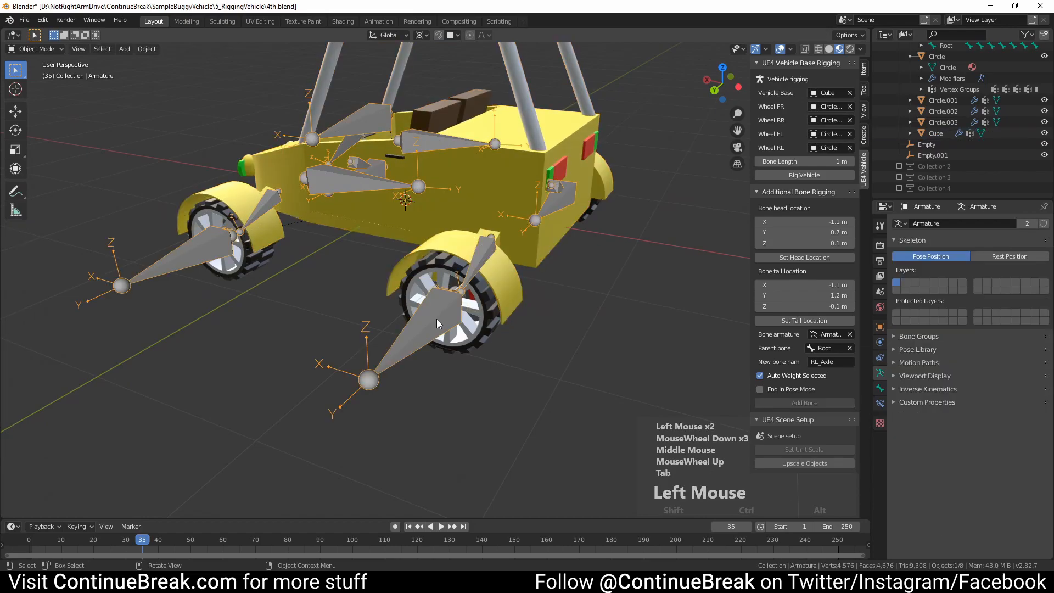
Switch the buggy's armature into Pose Mode and orbit around it to review the bones
left_click(37, 48)
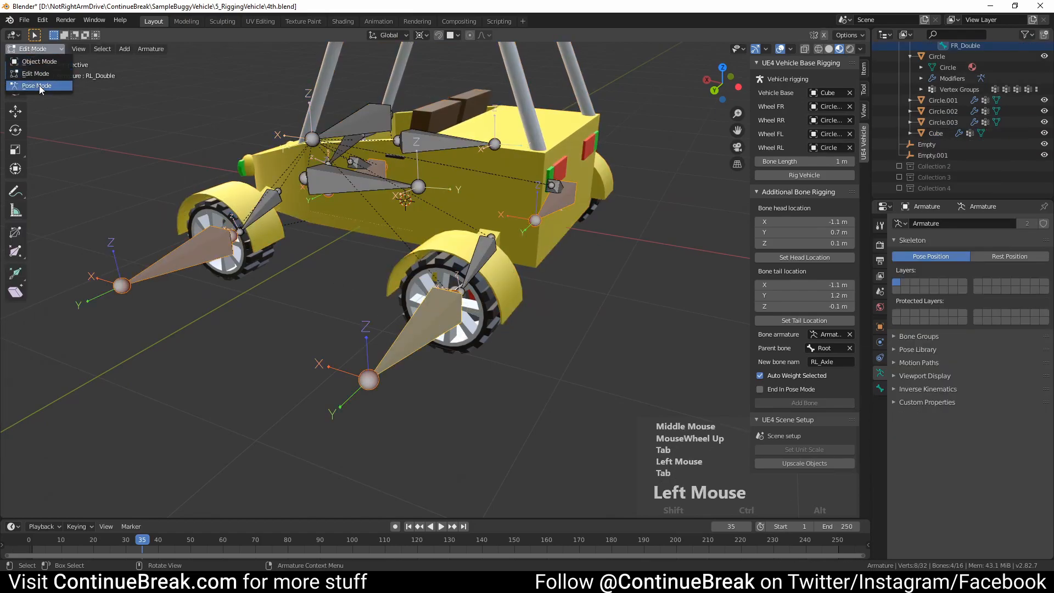
left_click(35, 86)
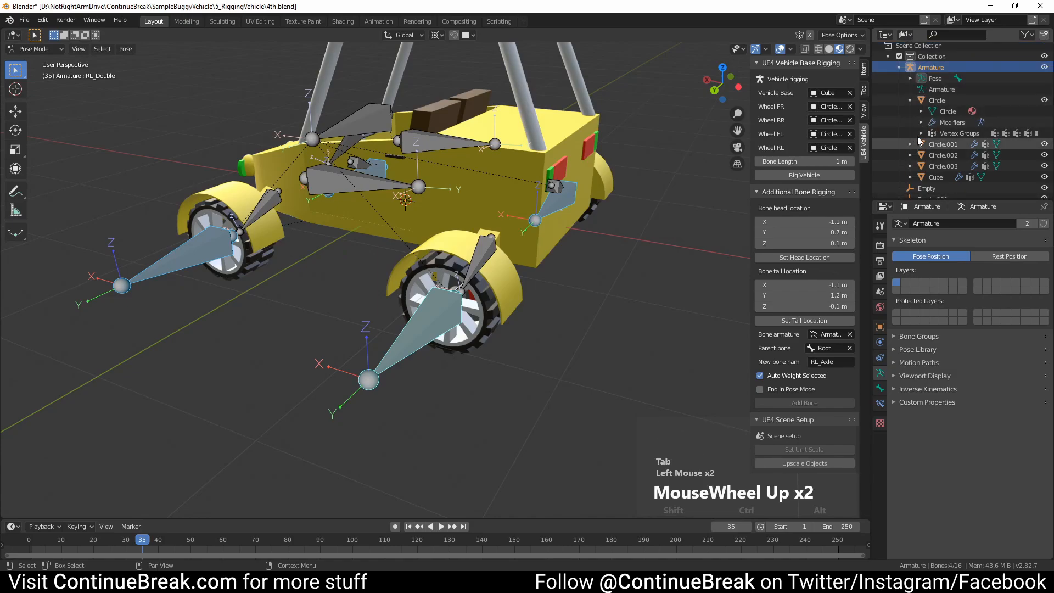
scroll("down", 3)
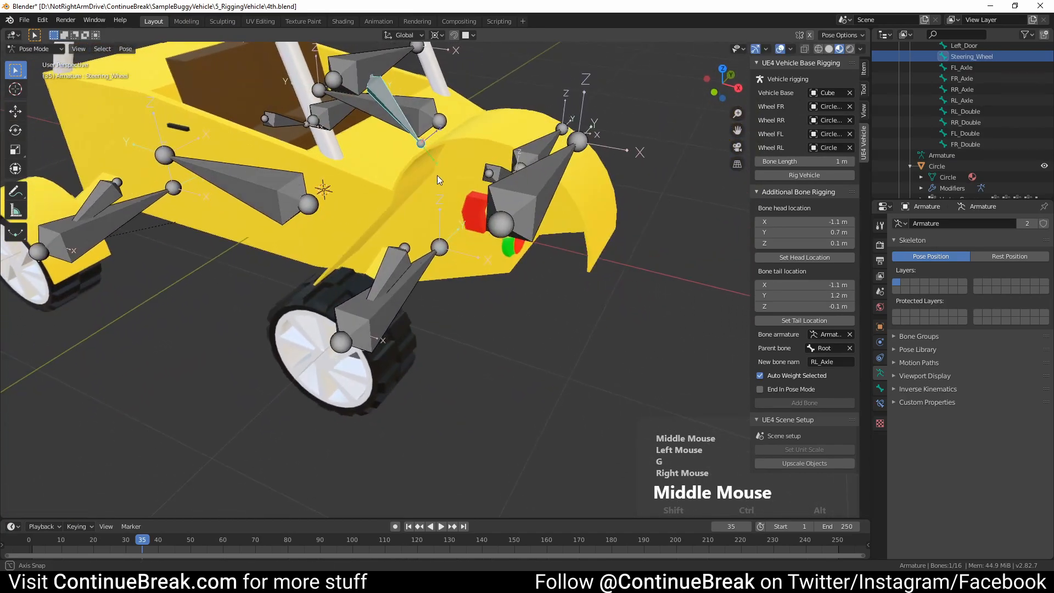
left_click_drag(437, 181, 599, 218)
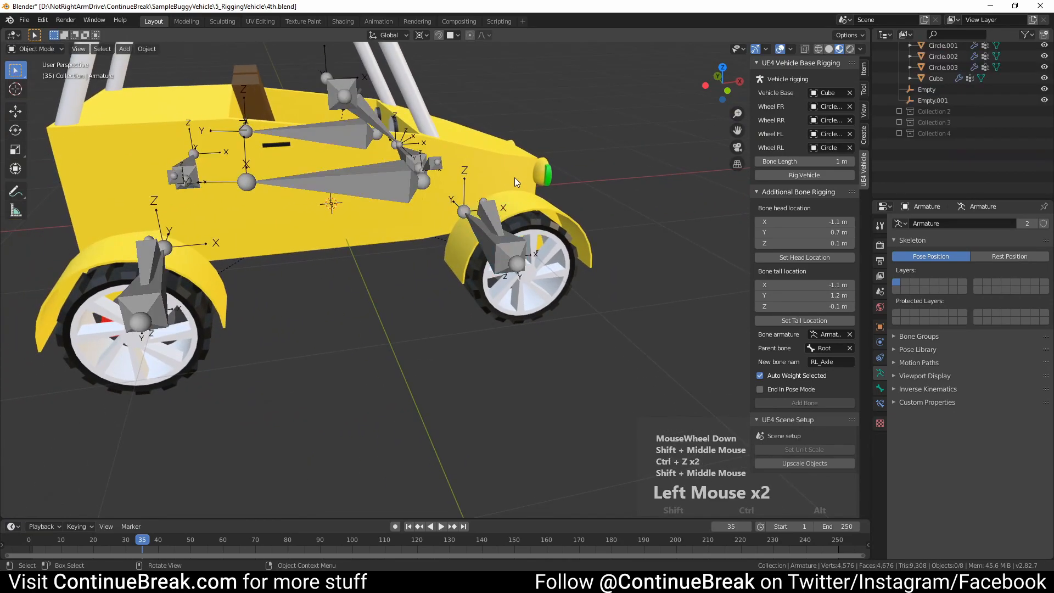
key("Tab")
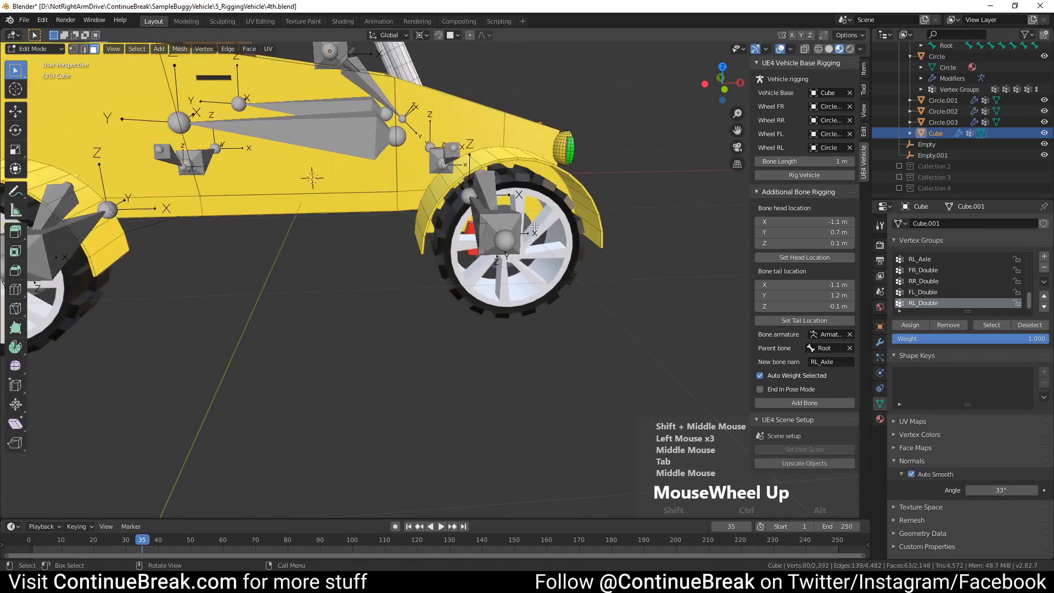
key("l")
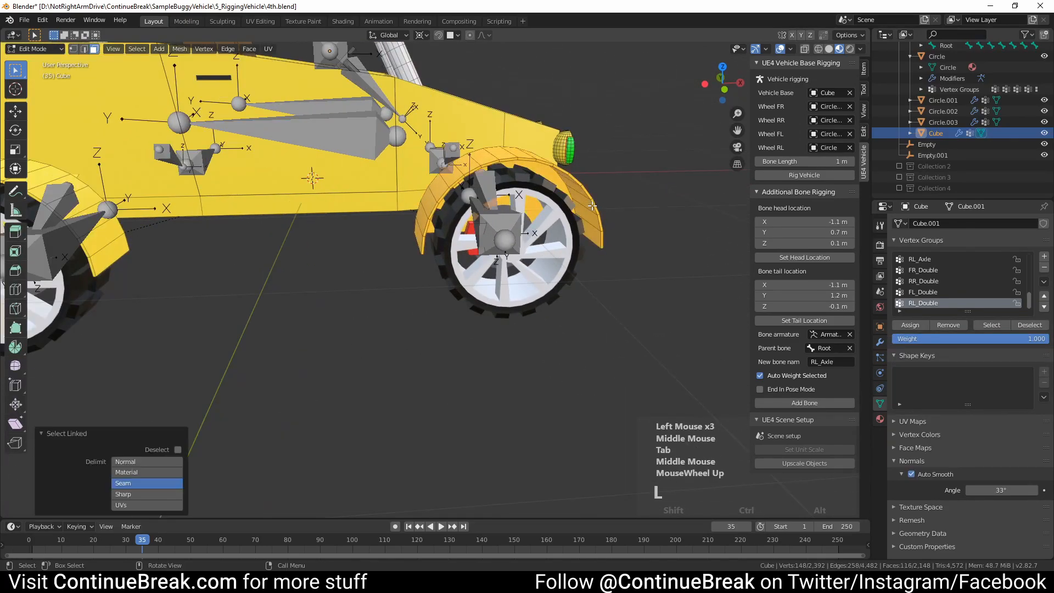
scroll("down", 3)
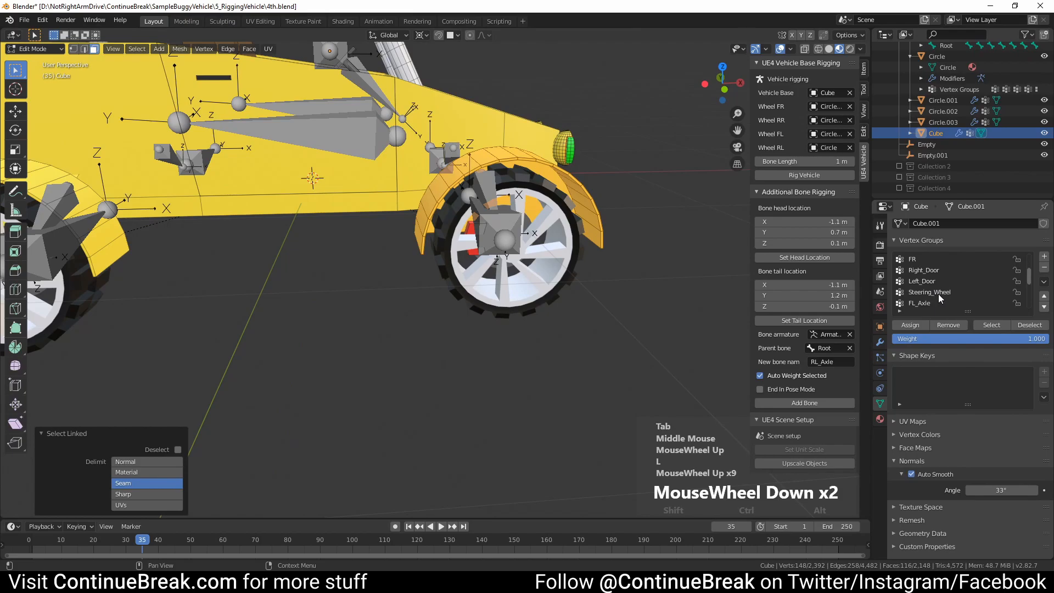
left_click(930, 292)
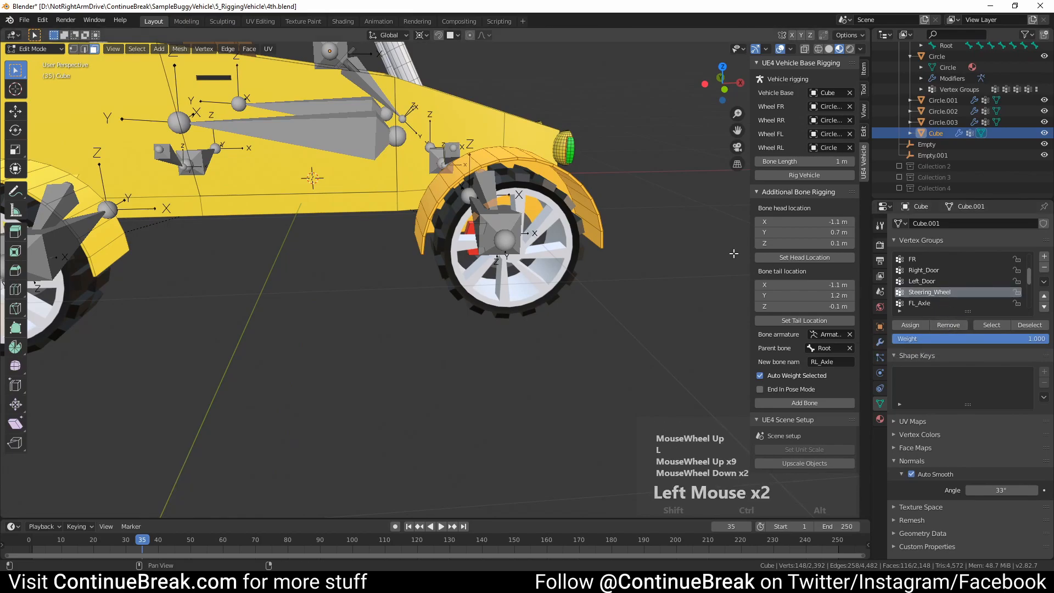
key("Tab")
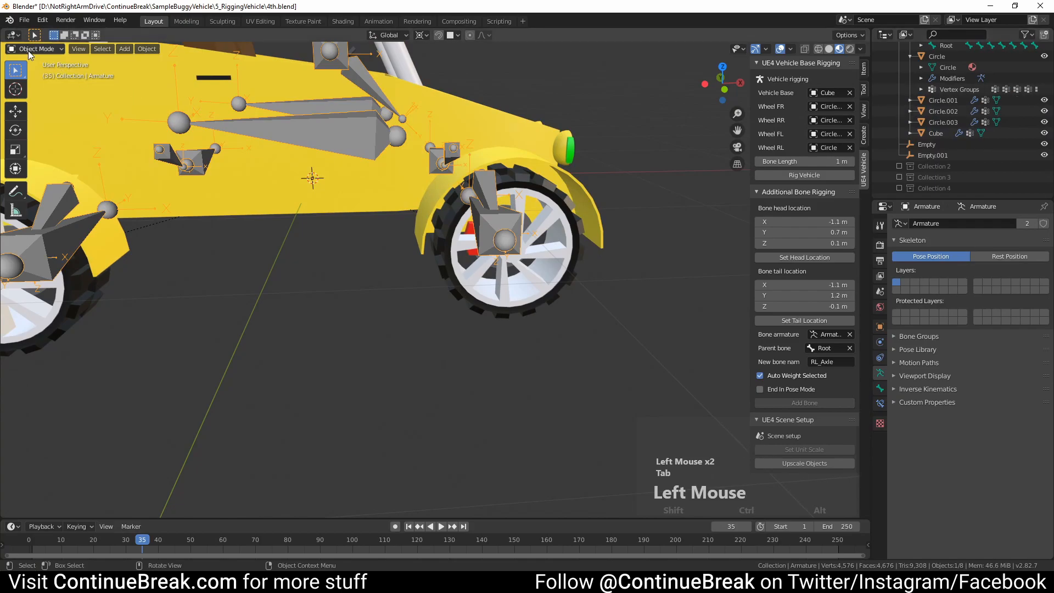
Select the FR_Double bone and lift it to confirm the front mudguard follows
left_click(489, 221)
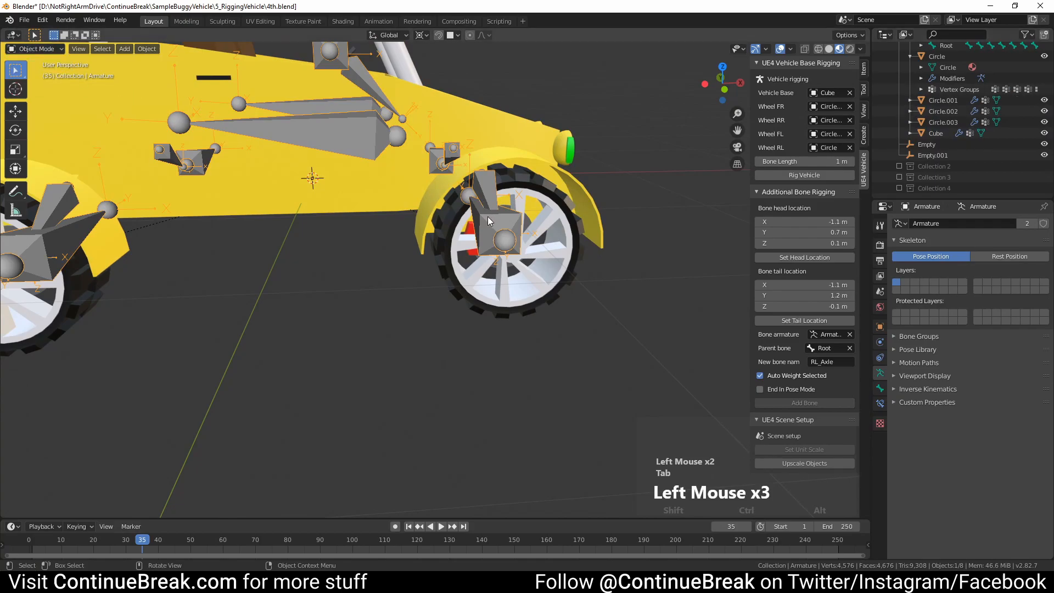
left_click(35, 48)
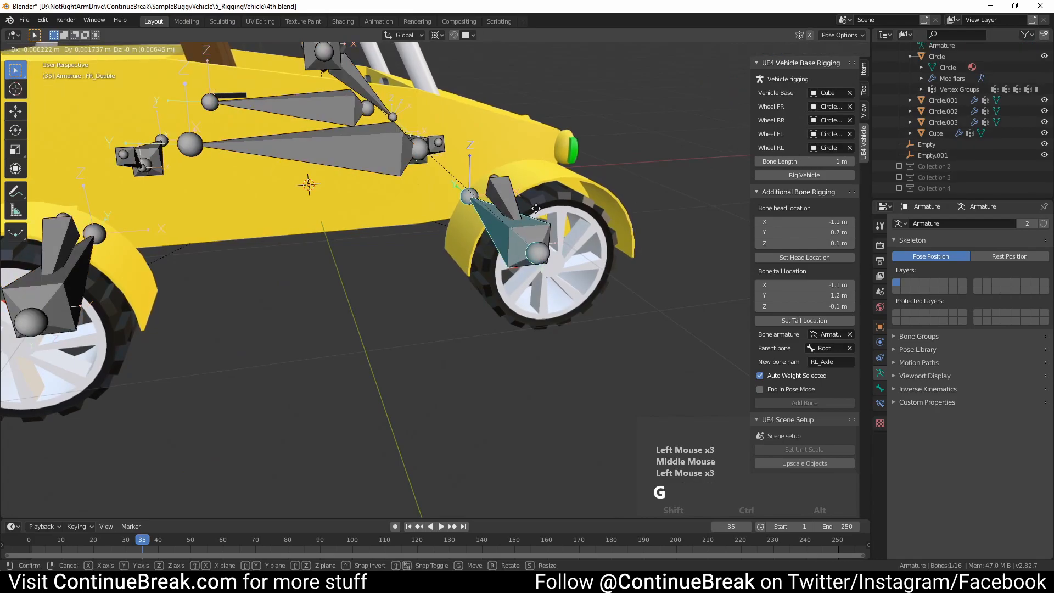
left_click_drag(532, 209, 552, 98)
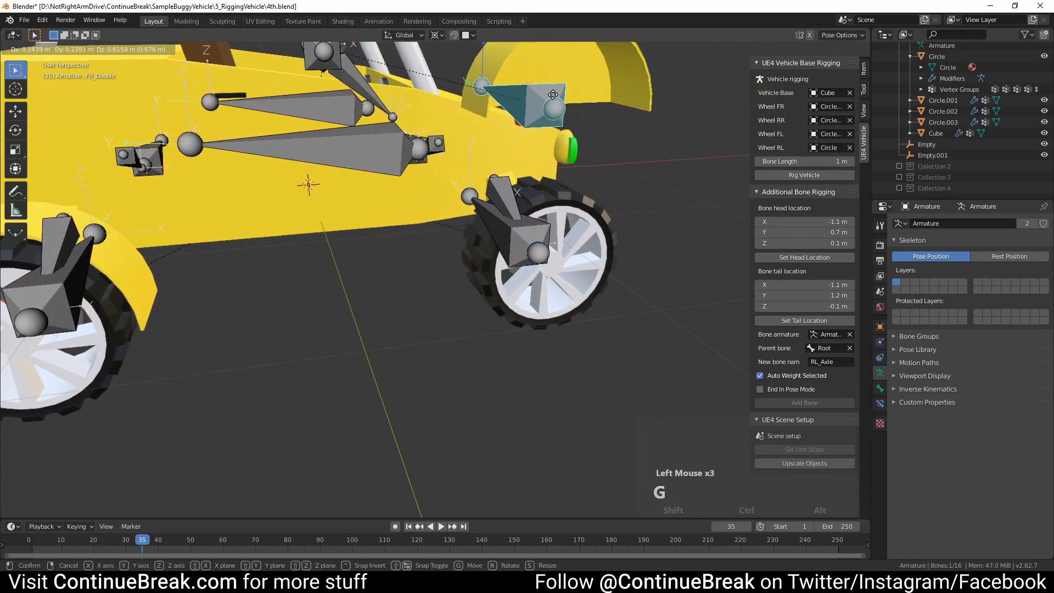
Briefly enter and leave armature Edit Mode, leaving FR_Double back in place
scroll("down", 3)
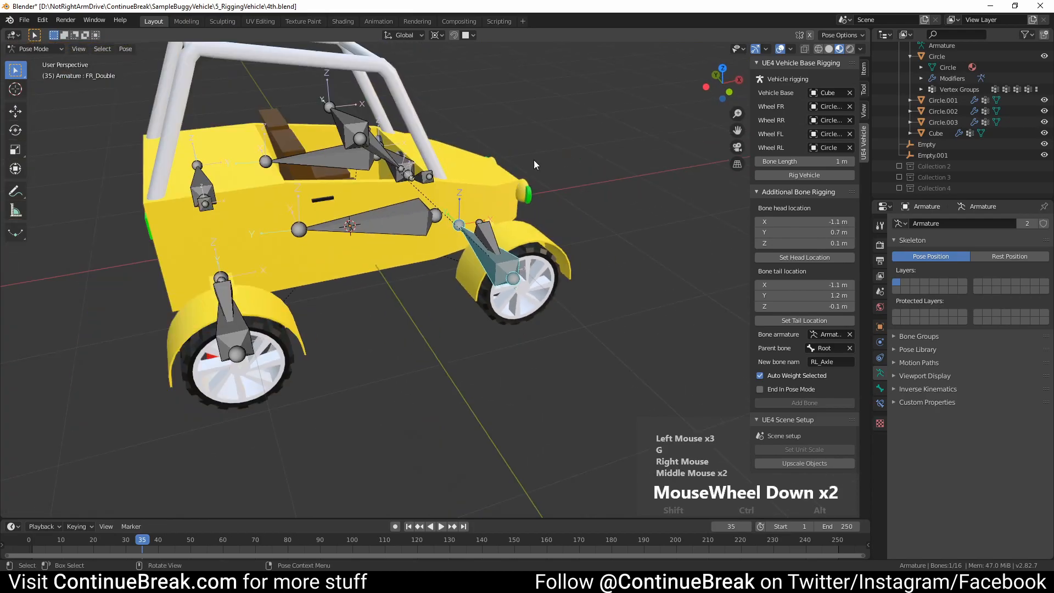
key("Tab")
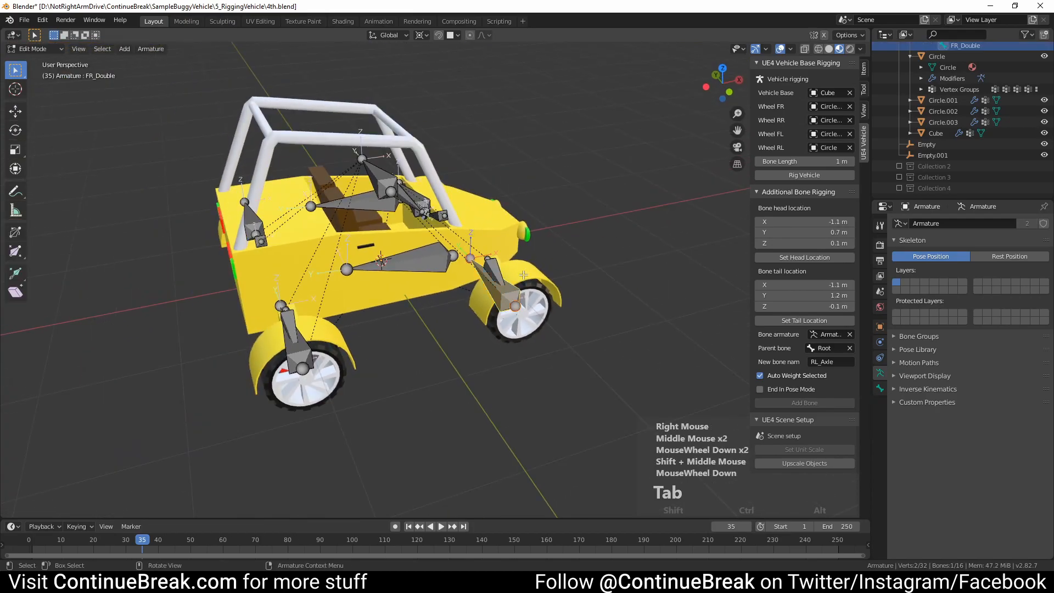
key("Tab")
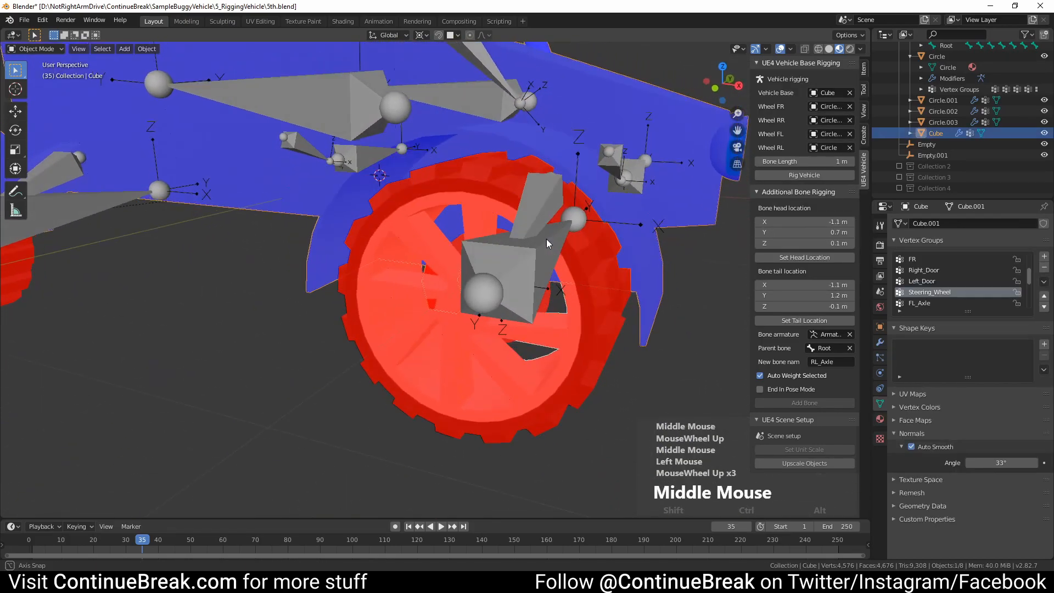
Recalculate the mudguard normals to face outward and orbit to check the whole buggy
left_click_drag(548, 242, 605, 234)
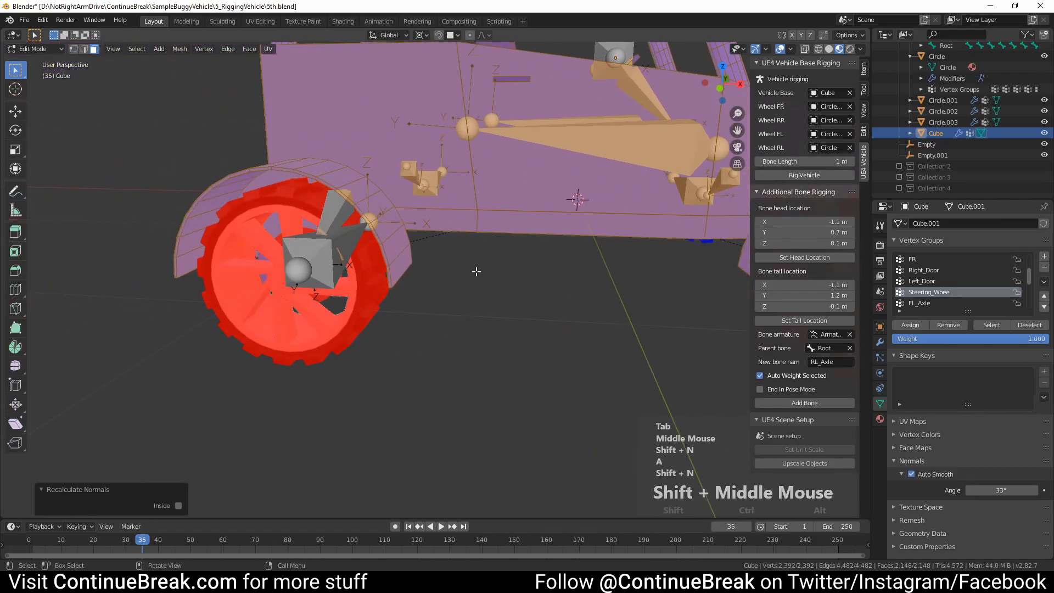
key("Tab")
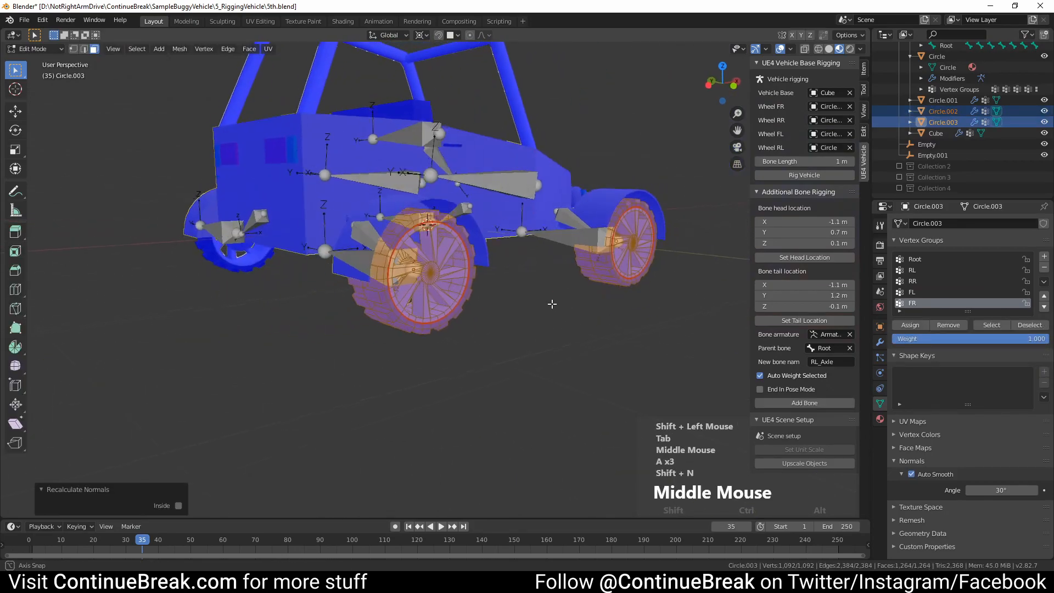
left_click_drag(551, 304, 476, 315)
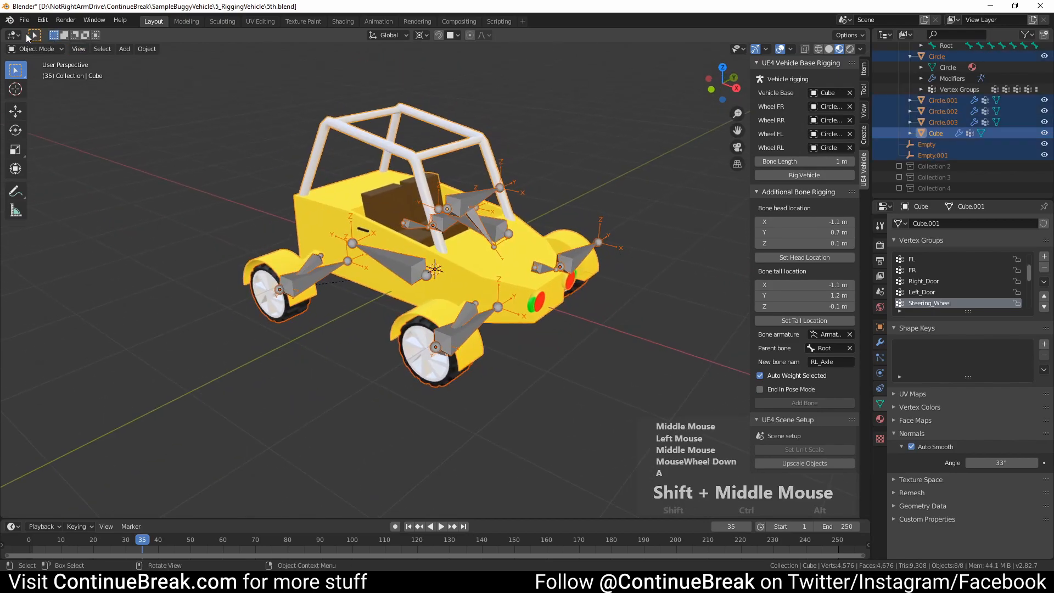
Start an FBX export limited to the selected armature and mesh objects
left_click(23, 20)
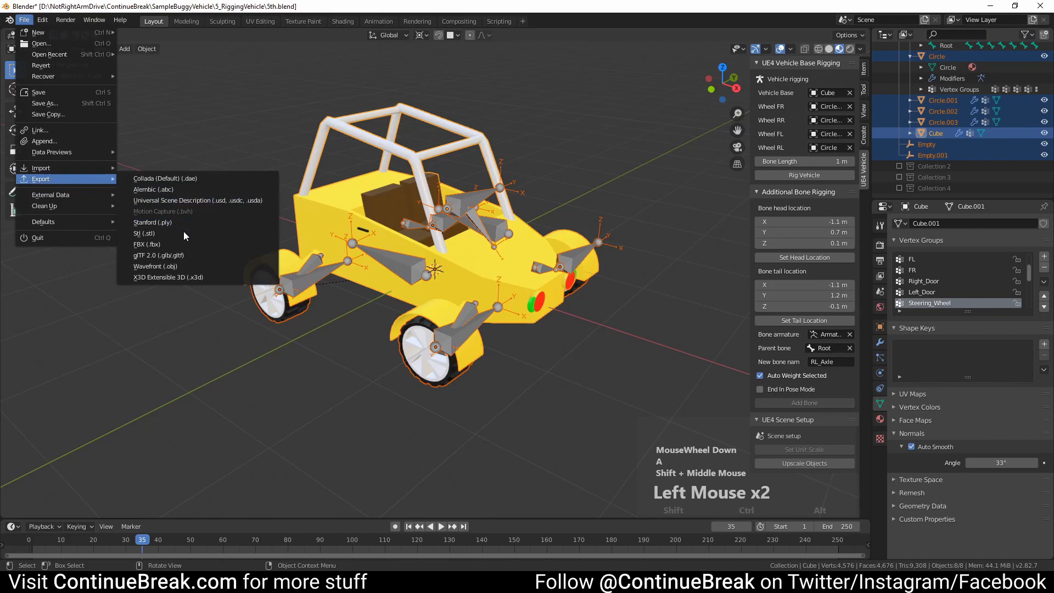
left_click(146, 244)
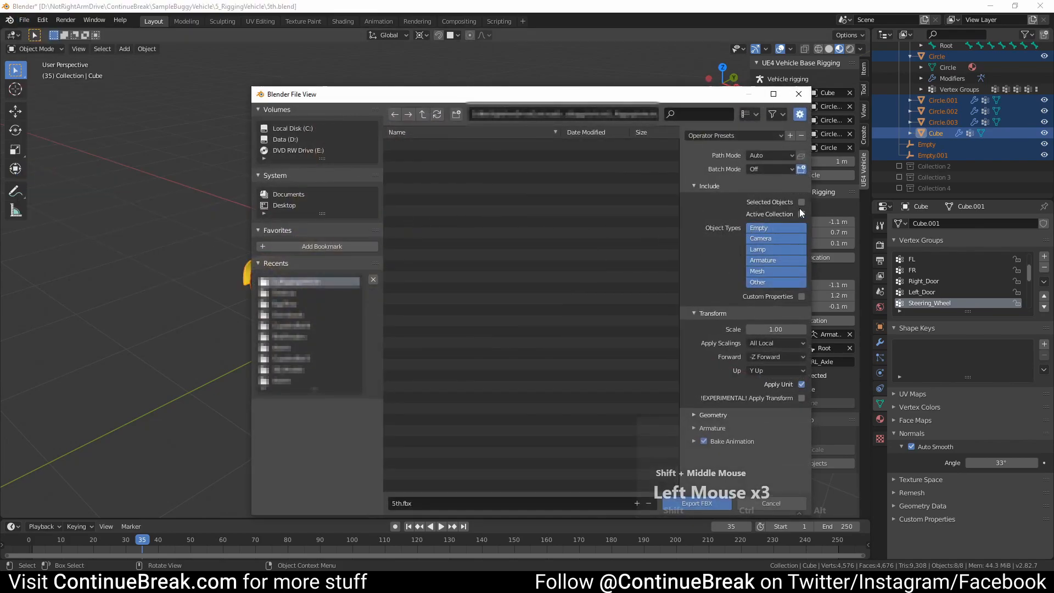
left_click(801, 202)
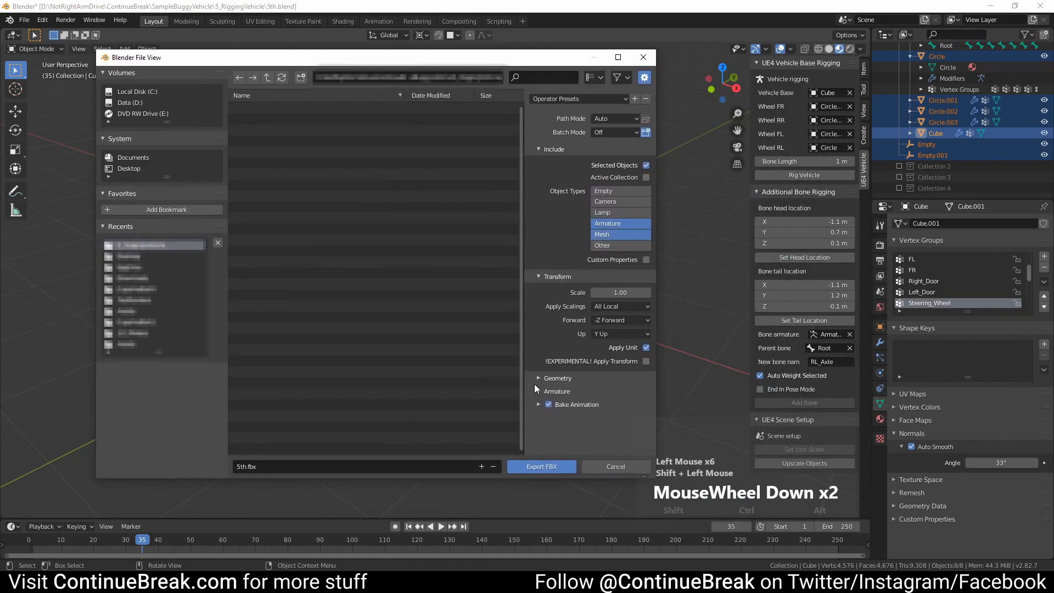
Scroll through the export settings and enter the file name 'Vehicl'
scroll("down", 3)
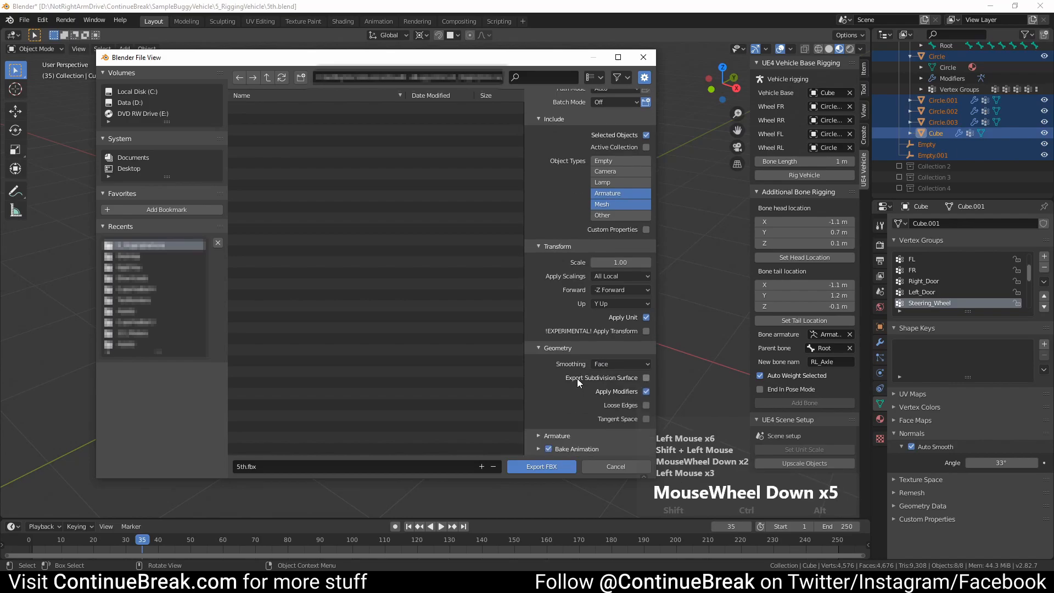
scroll("down", 3)
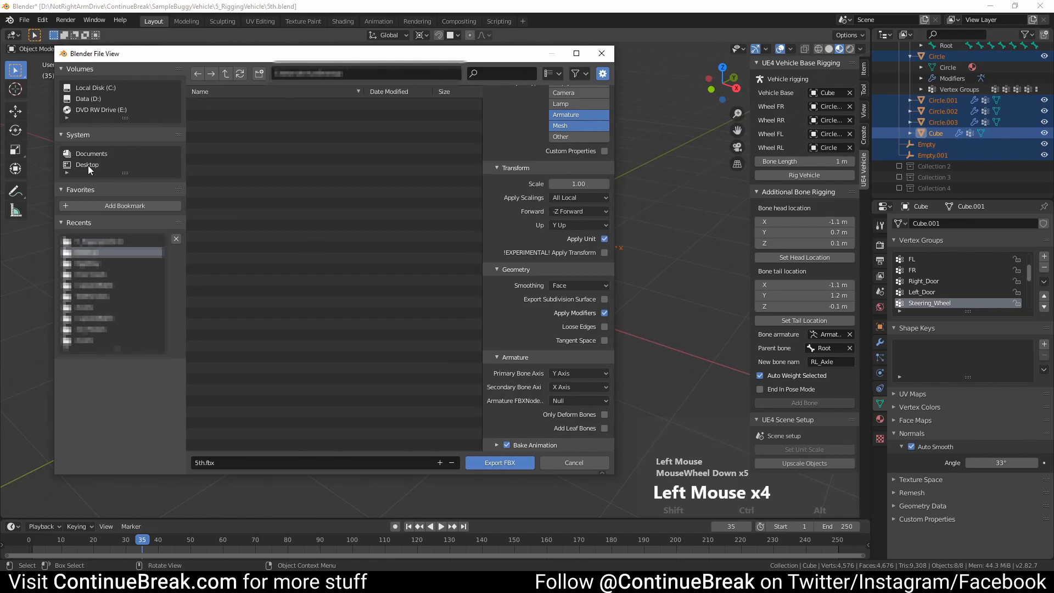
type("Vehicl")
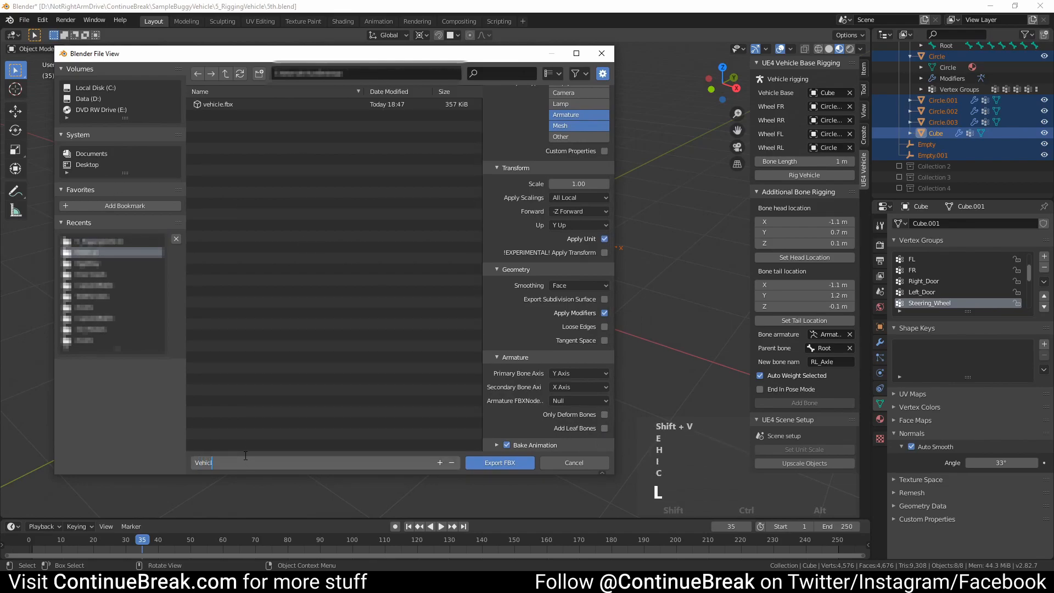